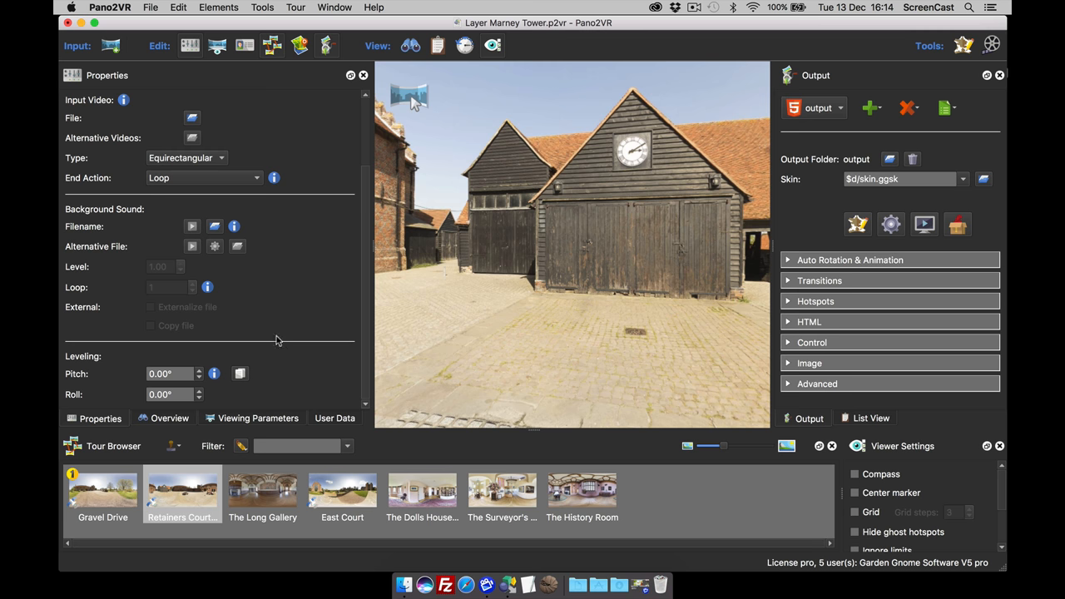
mouse_move(299, 327)
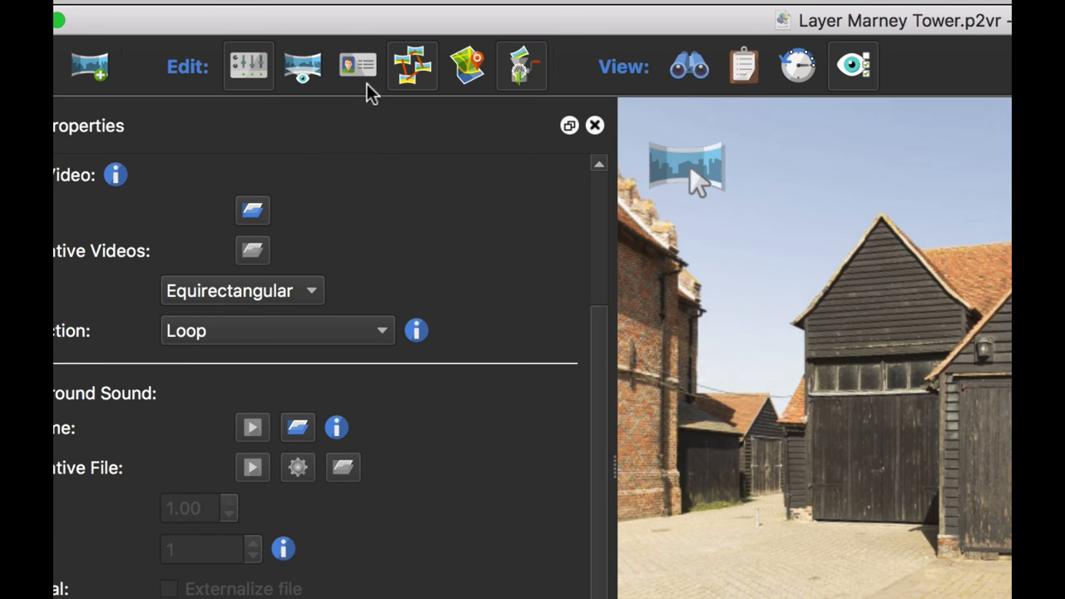
- Show the Retainers Court node's user data with its GPS coordinates, tags and auto tags
left_click(486, 569)
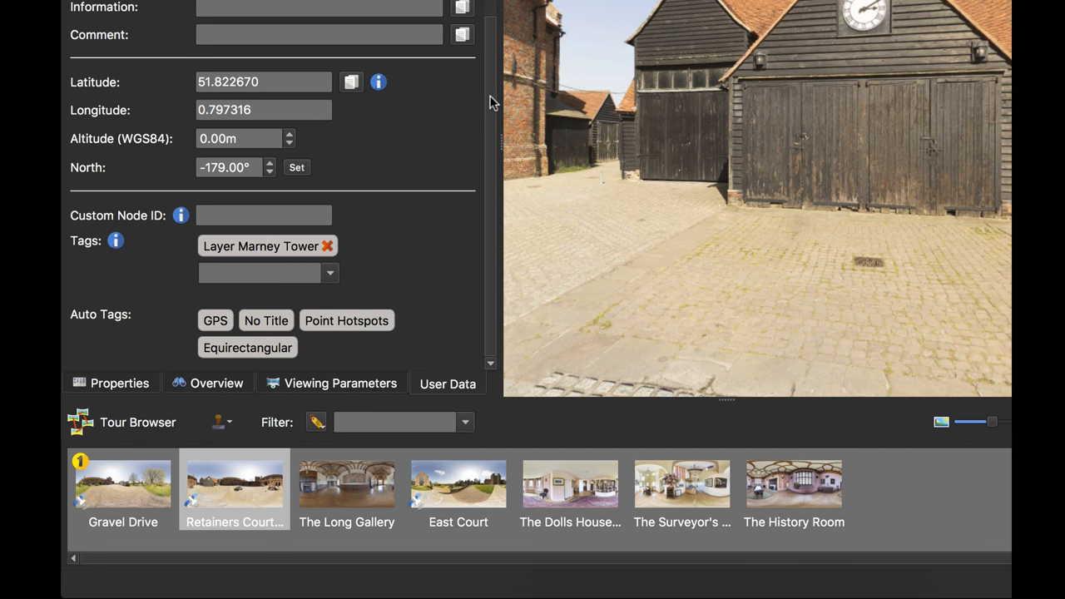
mouse_move(75, 252)
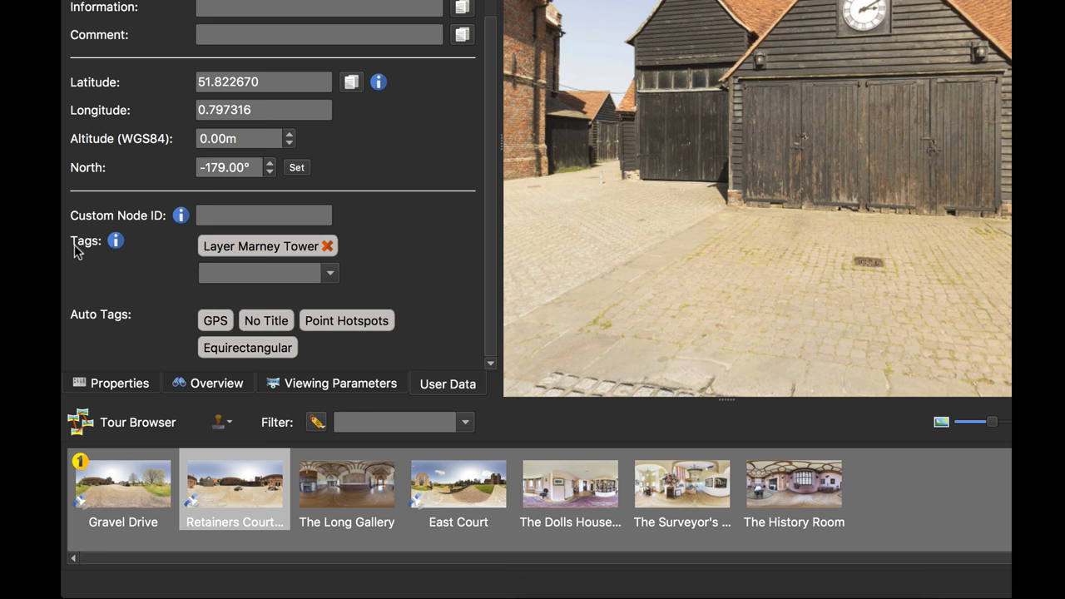
mouse_move(167, 252)
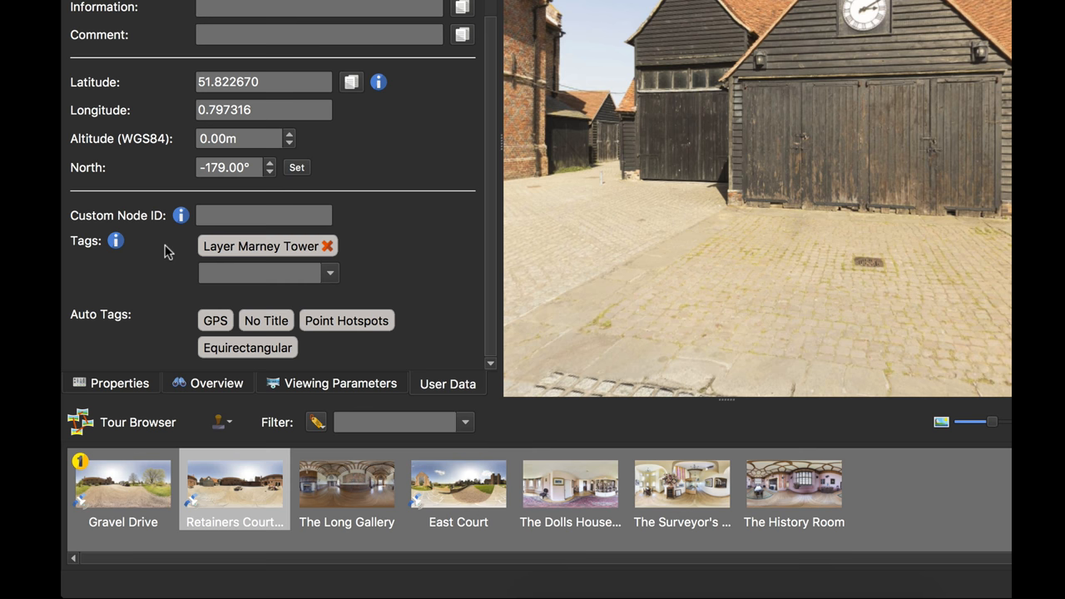
mouse_move(323, 231)
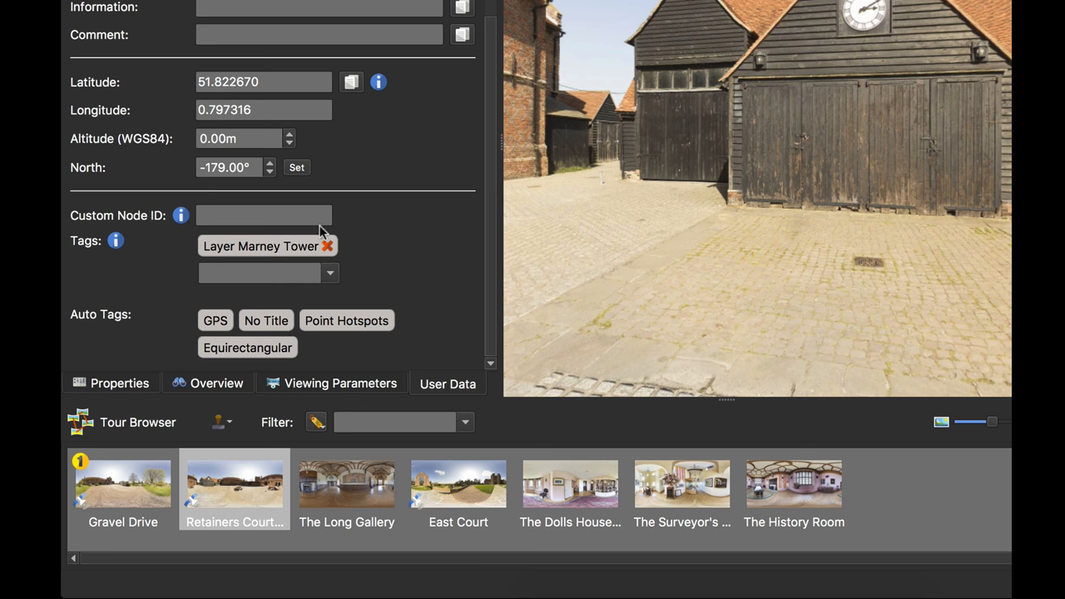
mouse_move(249, 263)
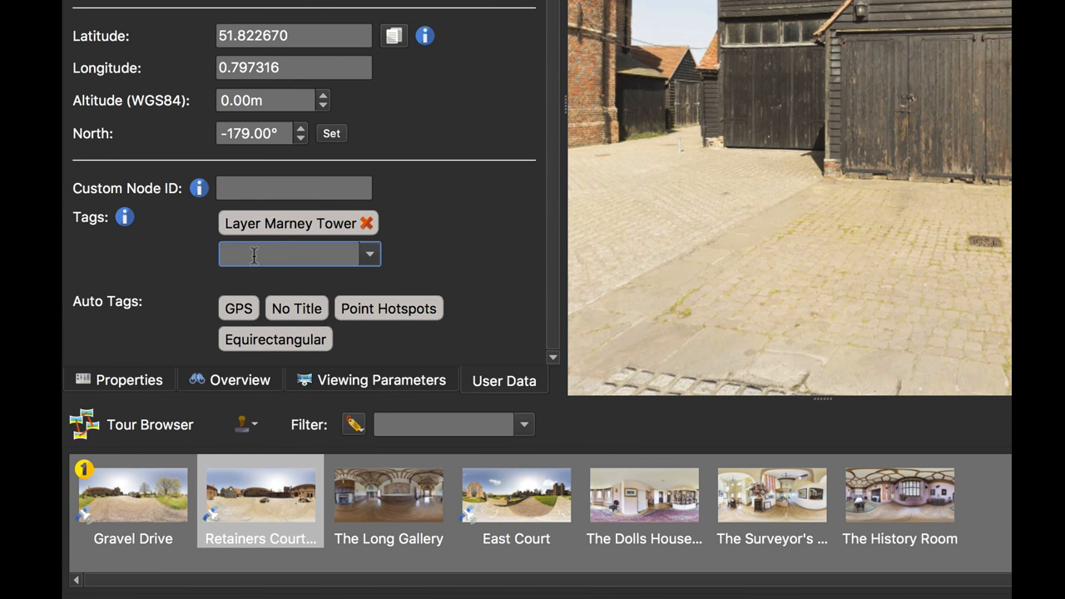
- Add an 'out' tag to Retainers Court and rename it to 'outside'
type("ou")
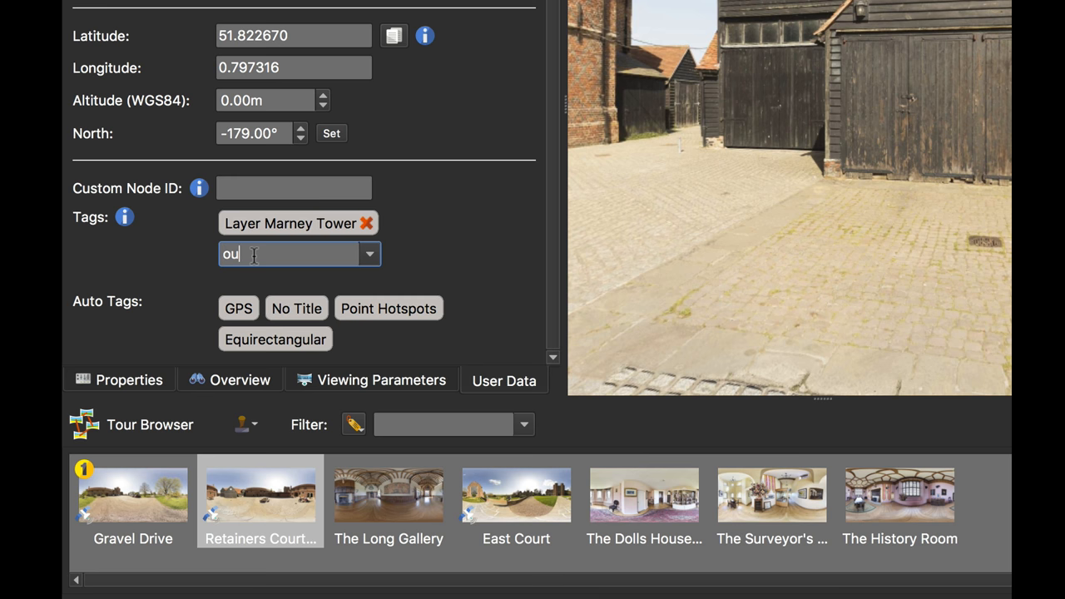
type("t")
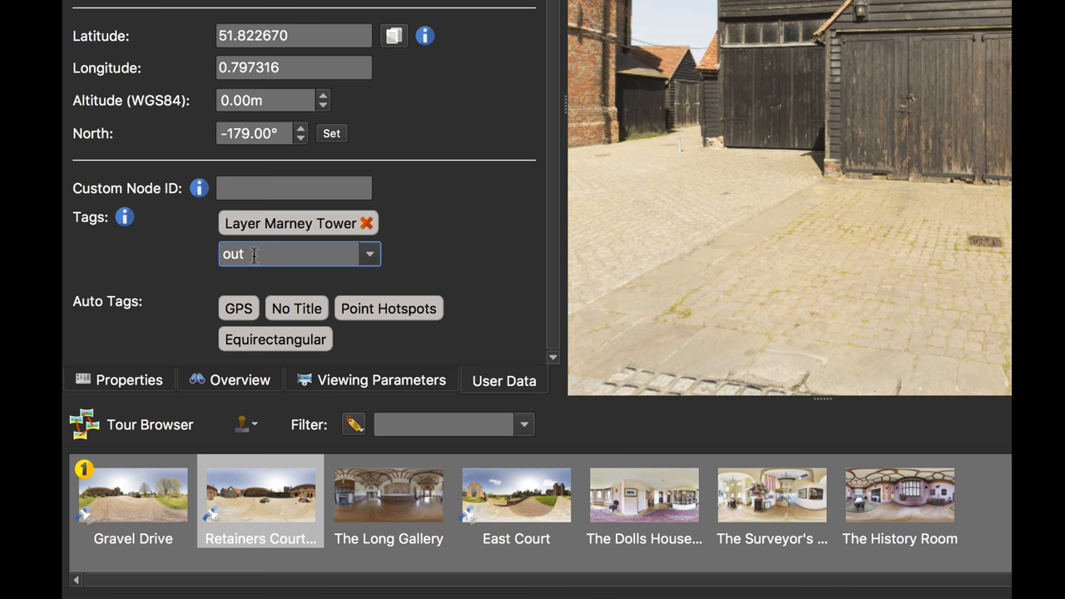
key("Enter")
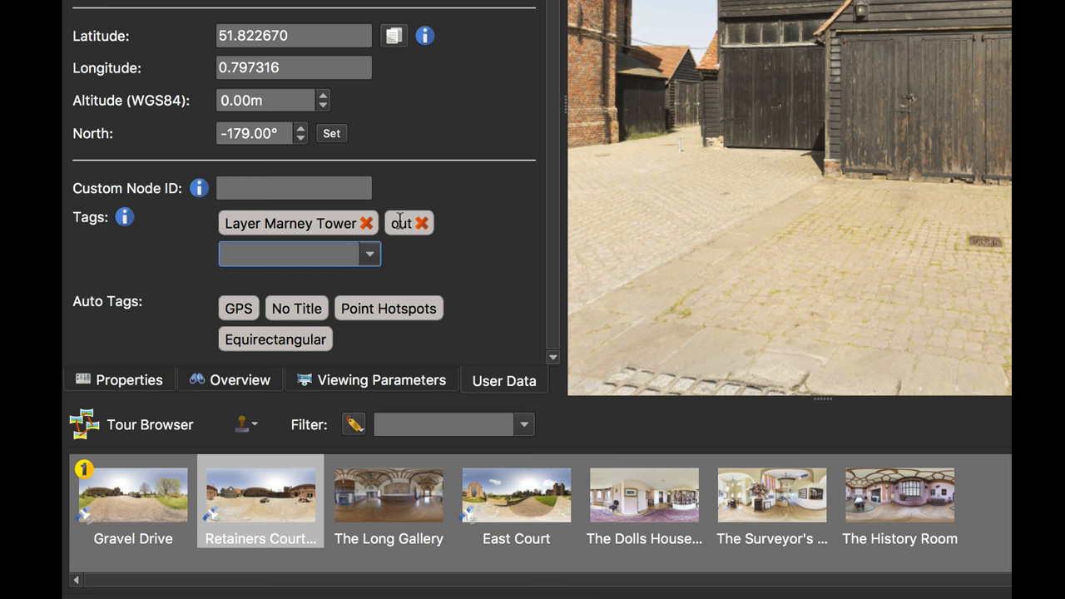
right_click(402, 223)
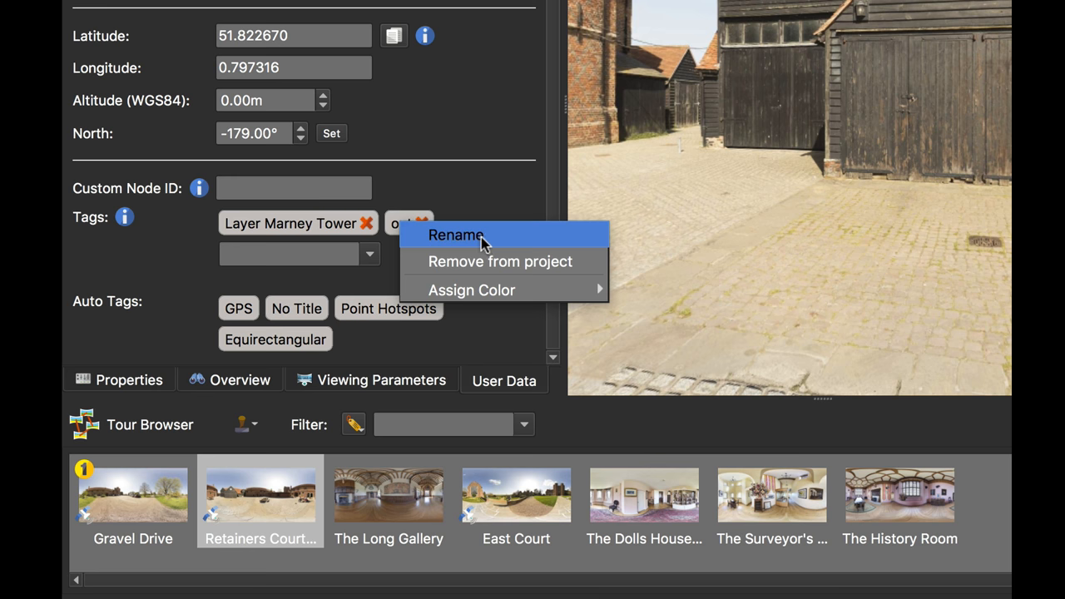
left_click(455, 235)
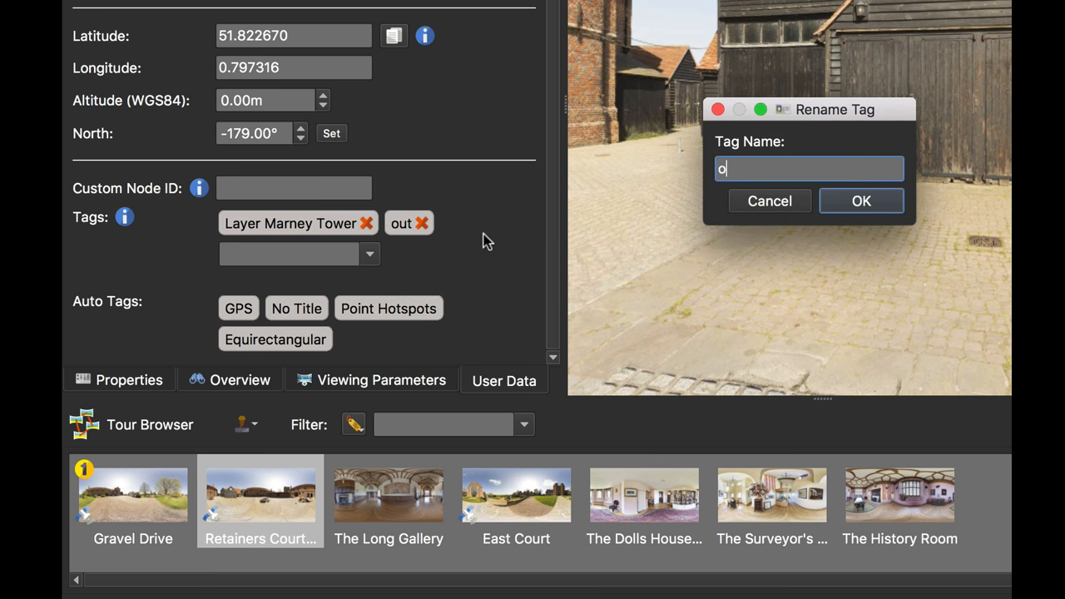
type("utside")
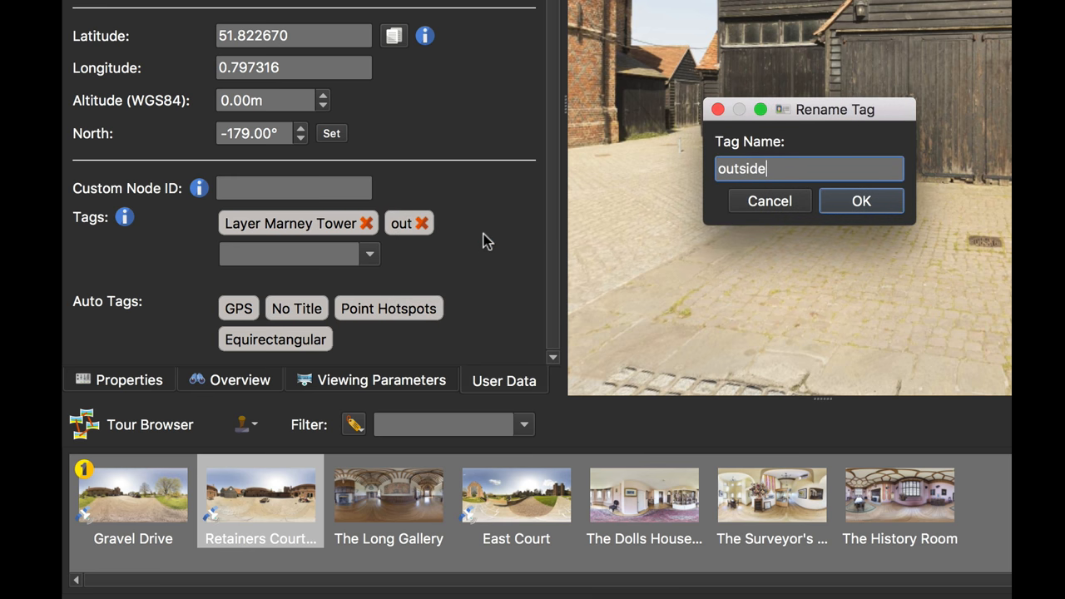
left_click(861, 200)
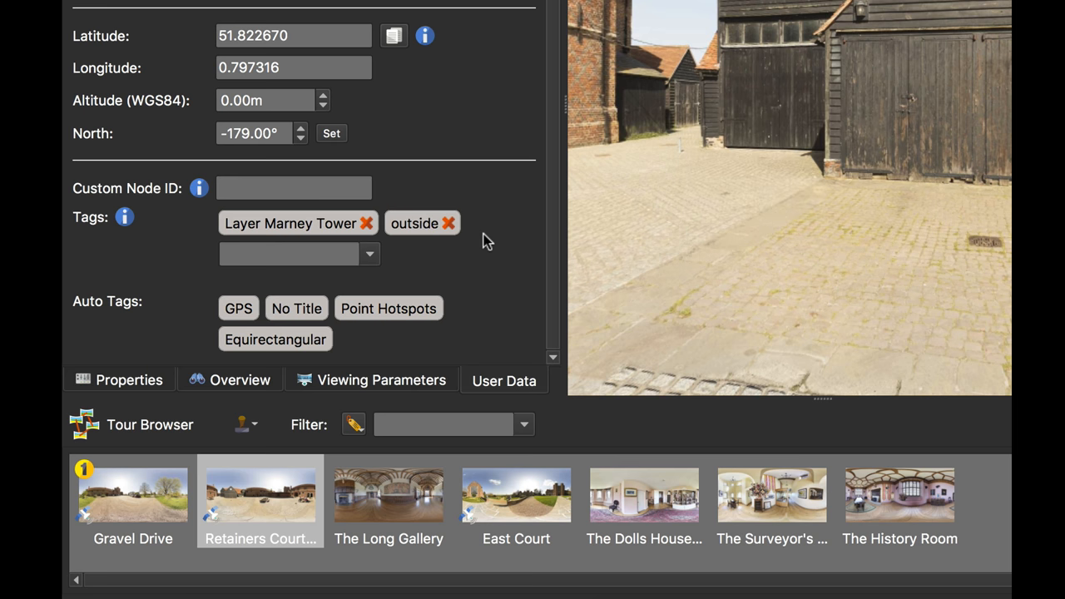
- Assign the colour Orange to the outside tag
right_click(413, 223)
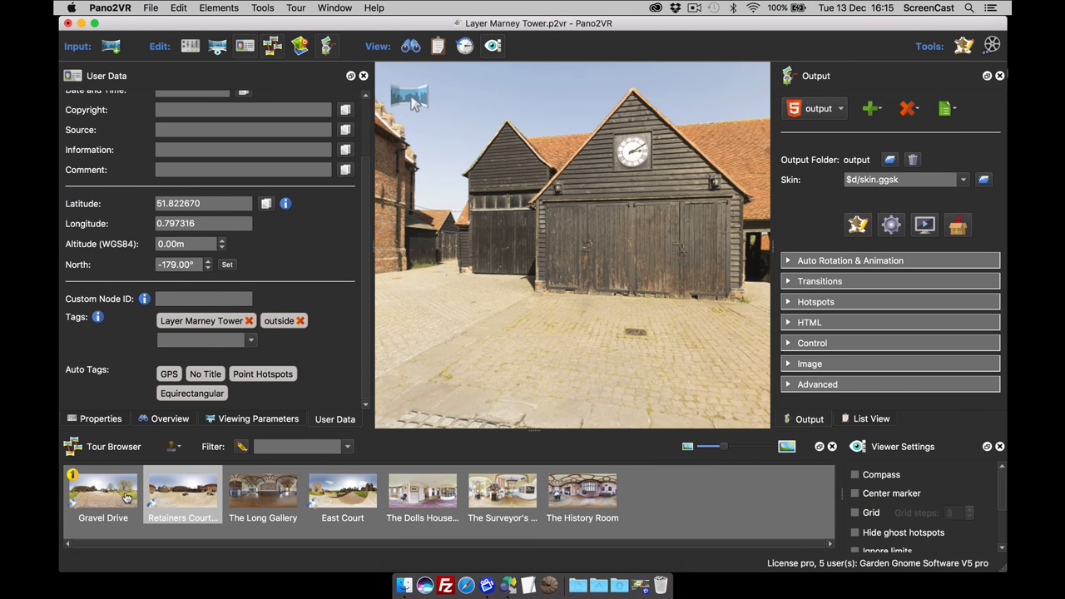
mouse_move(329, 498)
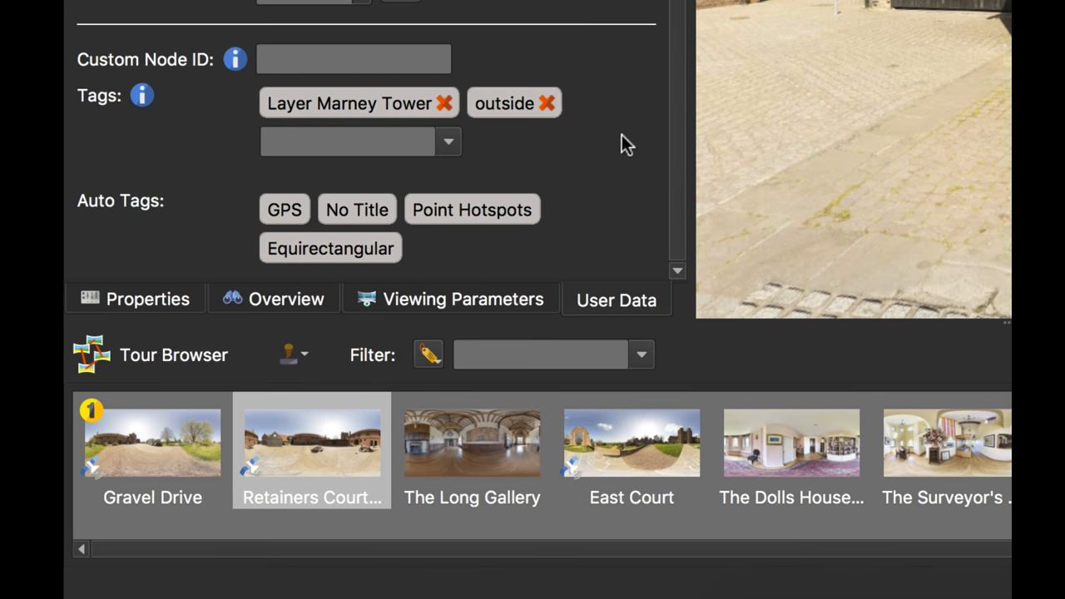
mouse_move(547, 103)
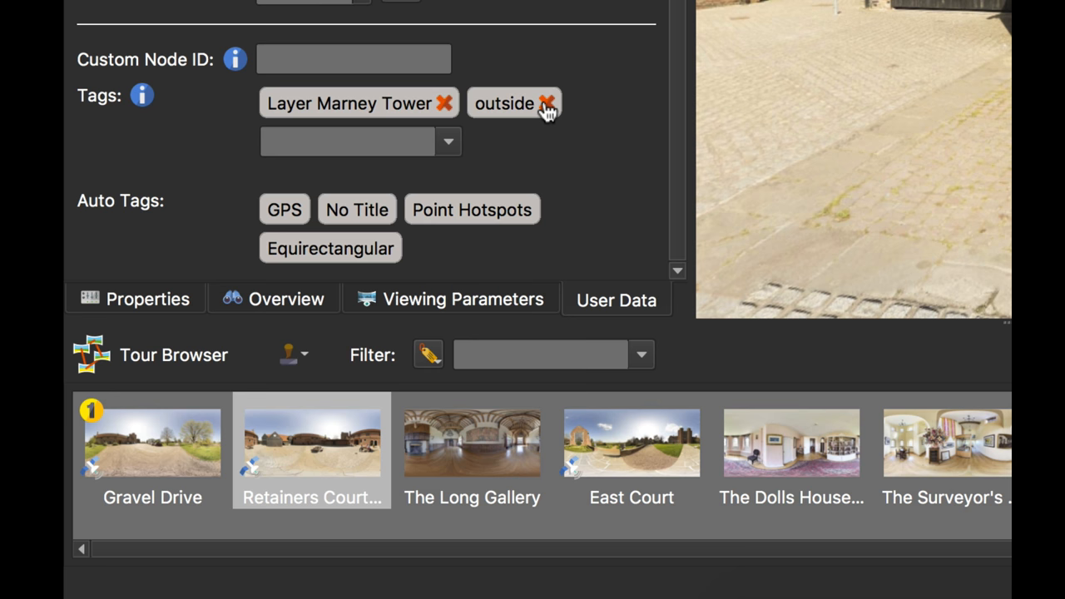
right_click(503, 103)
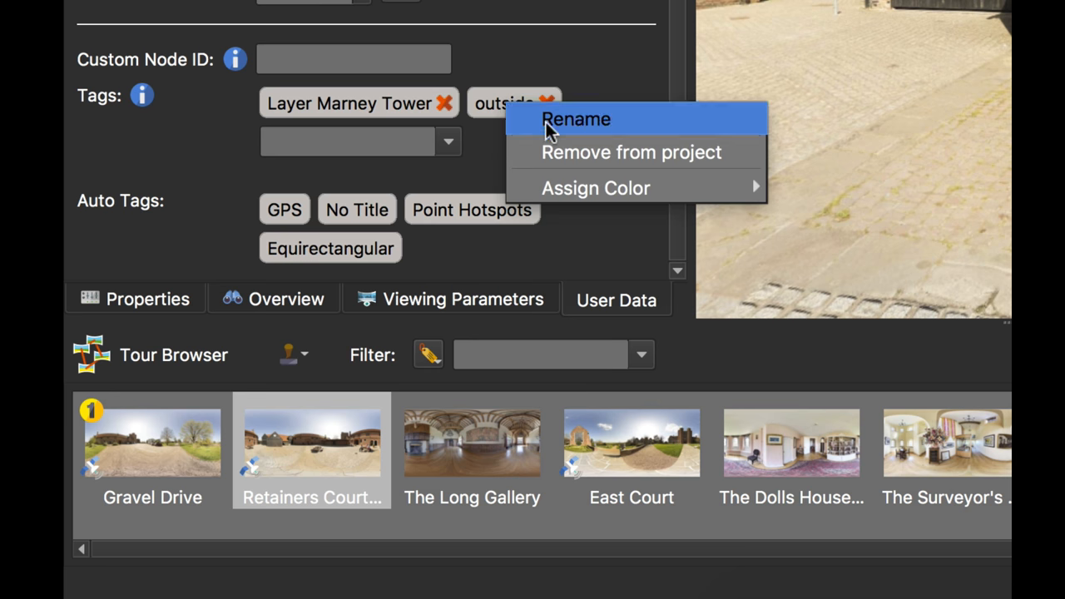
mouse_move(719, 158)
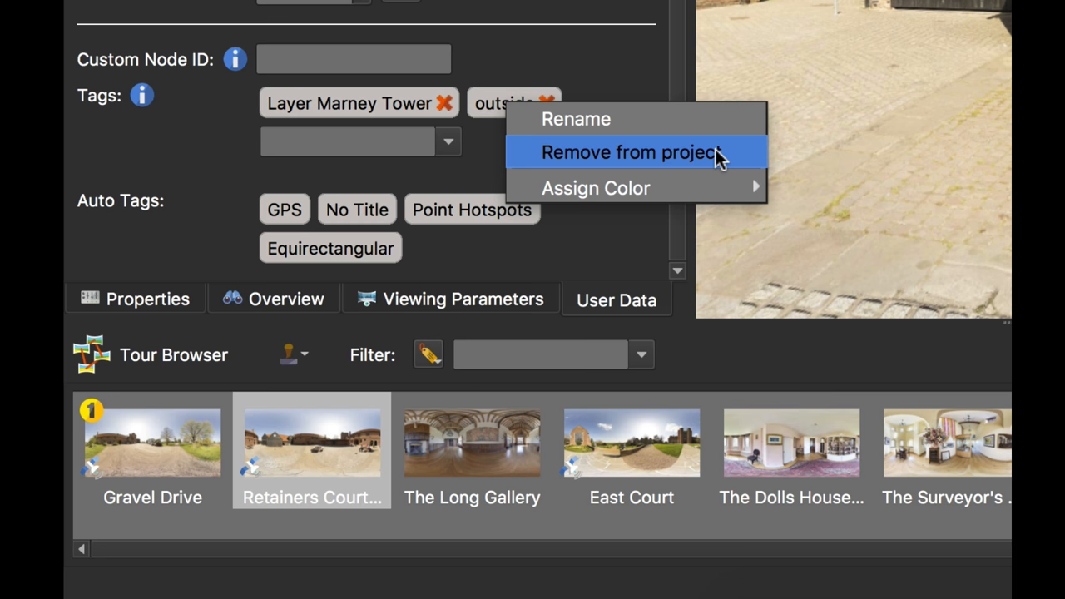
mouse_move(596, 188)
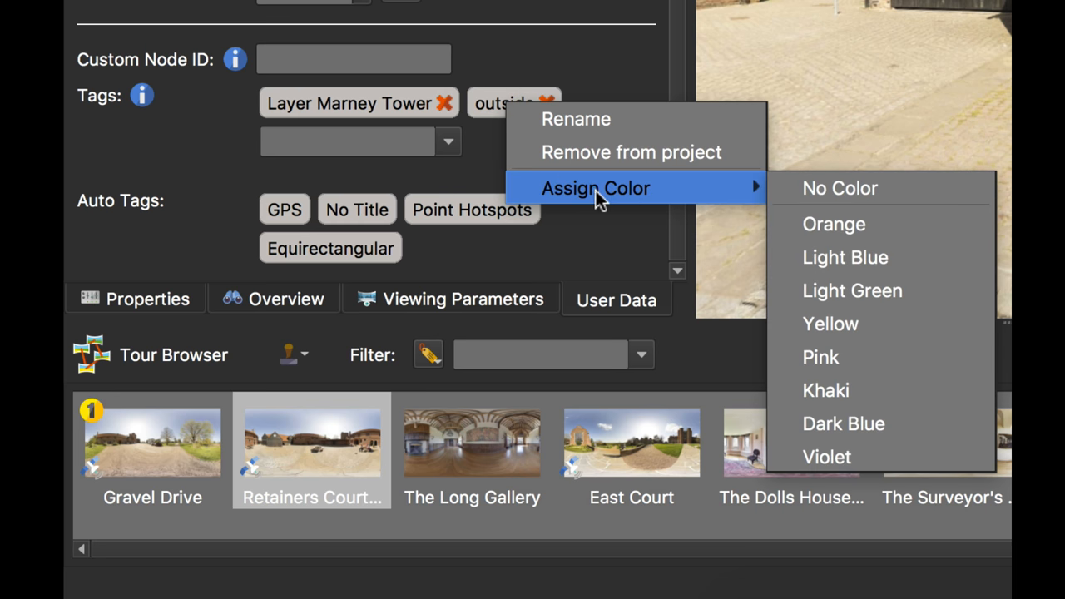
mouse_move(595, 198)
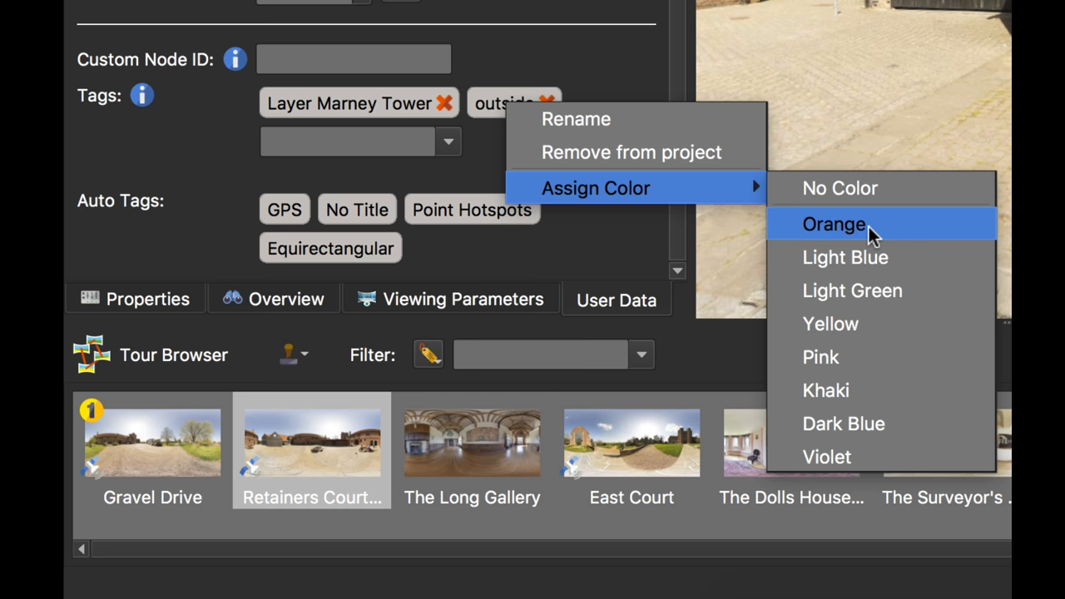
left_click(832, 224)
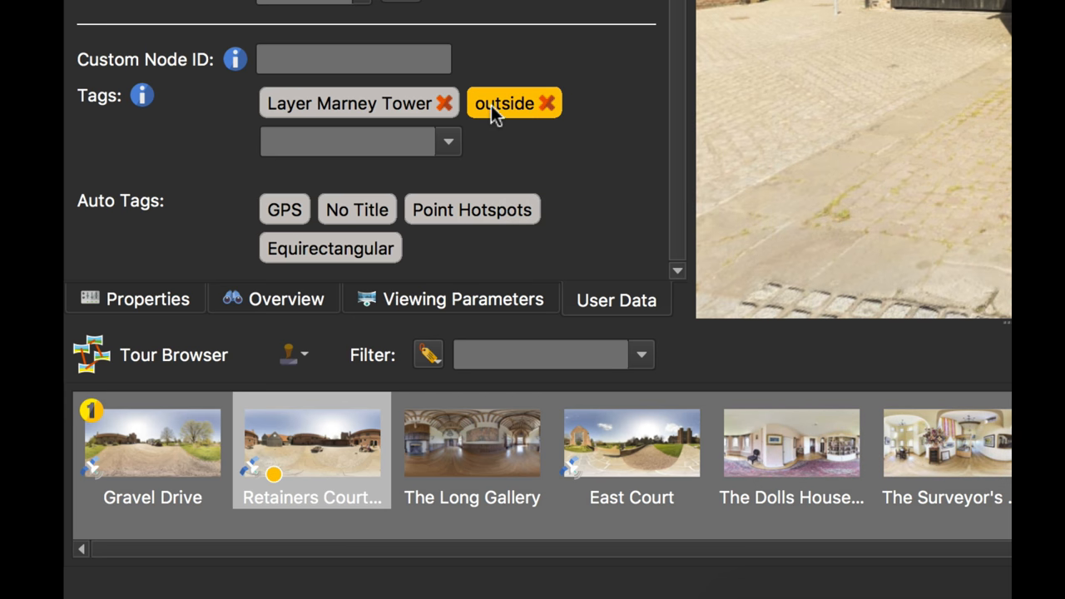
mouse_move(529, 127)
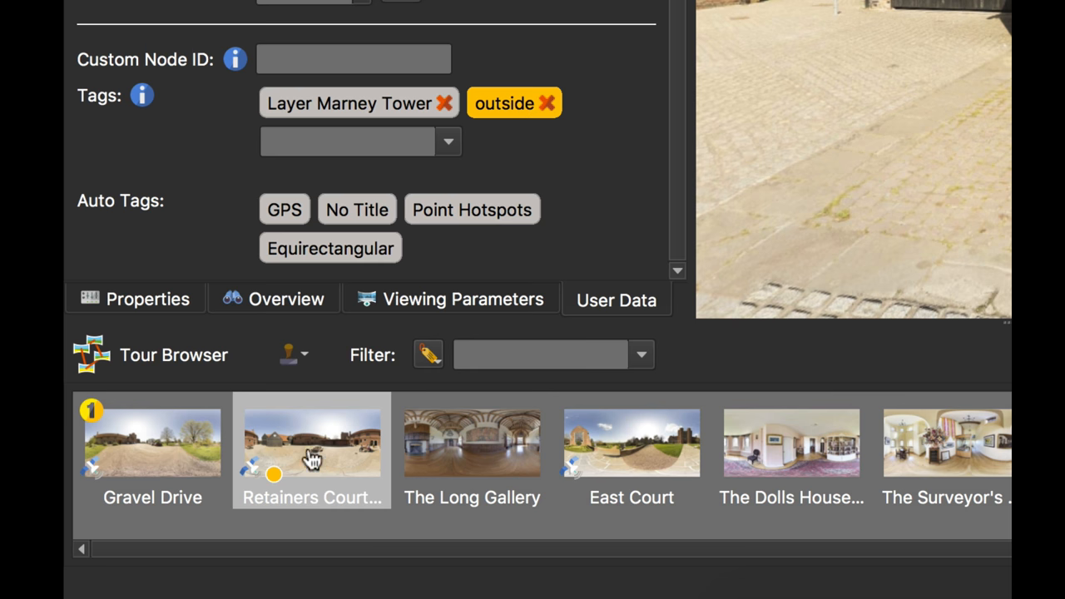
mouse_move(409, 324)
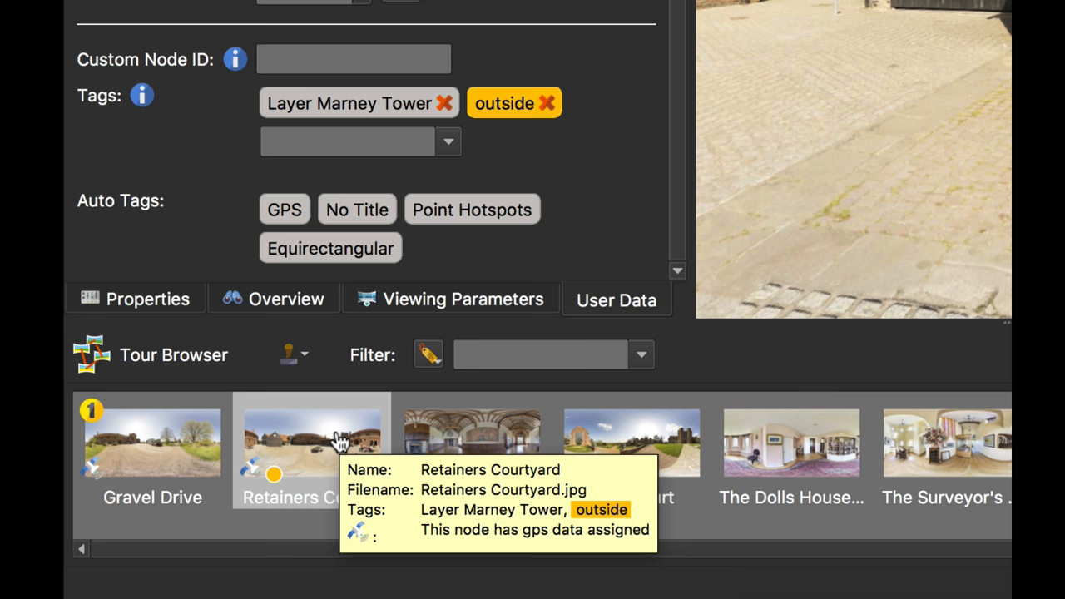
mouse_move(578, 234)
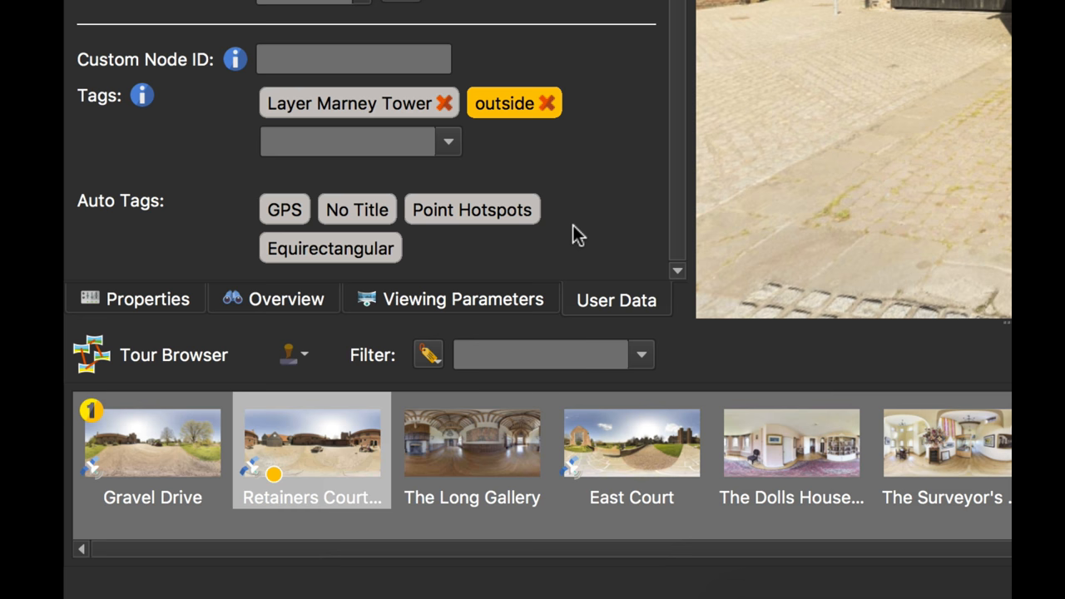
mouse_move(142, 465)
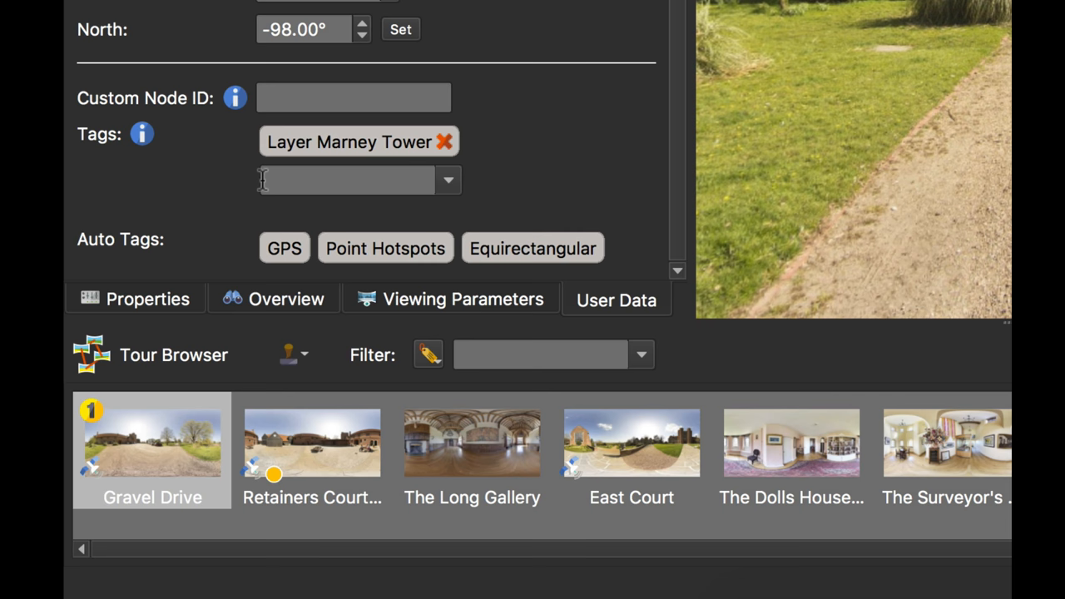
left_click(447, 180)
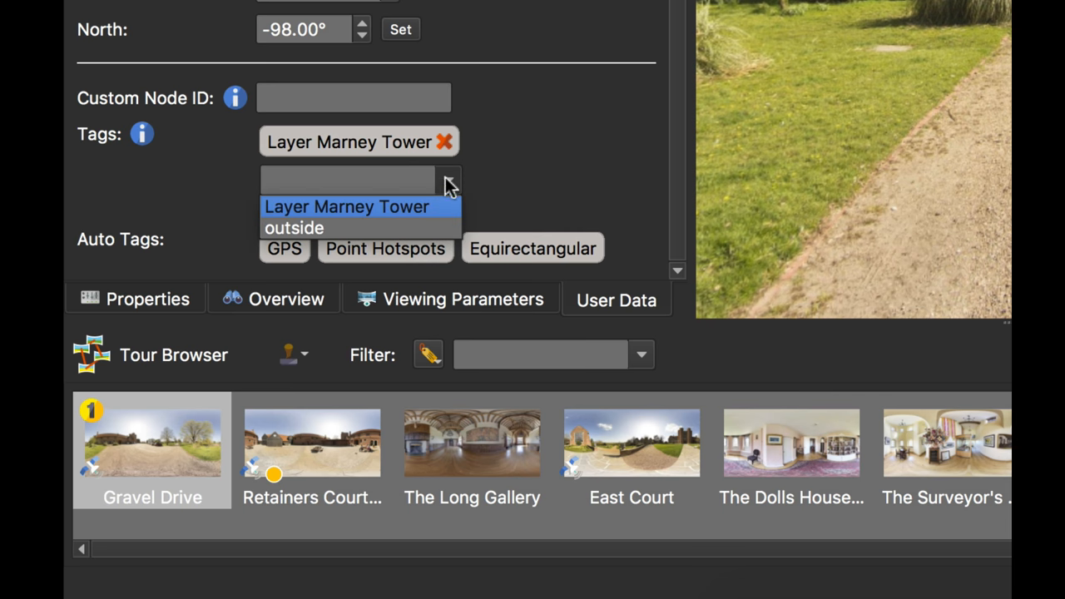
left_click(294, 227)
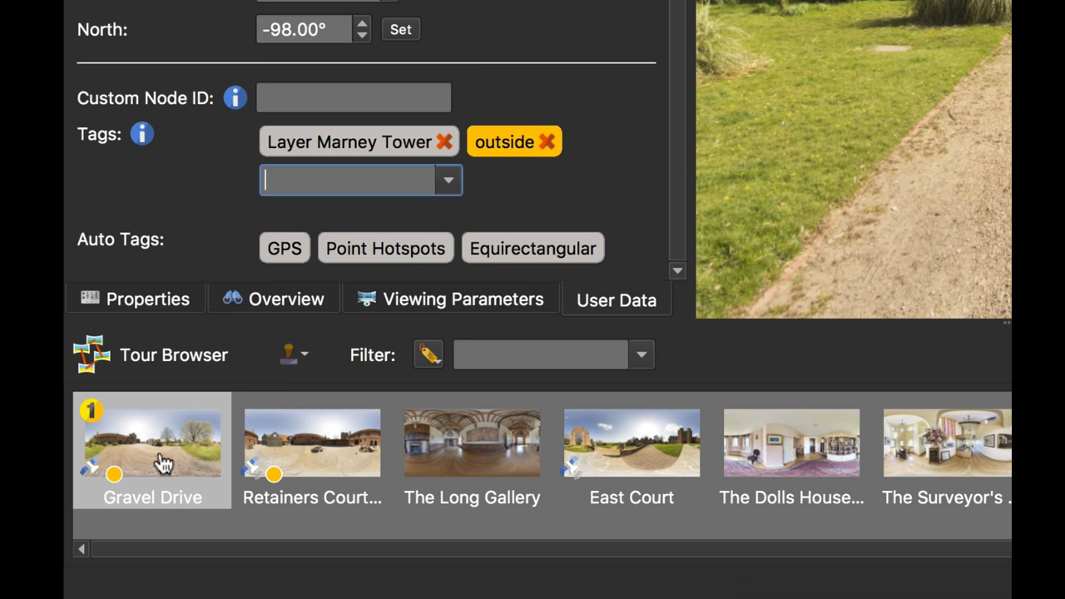
mouse_move(572, 219)
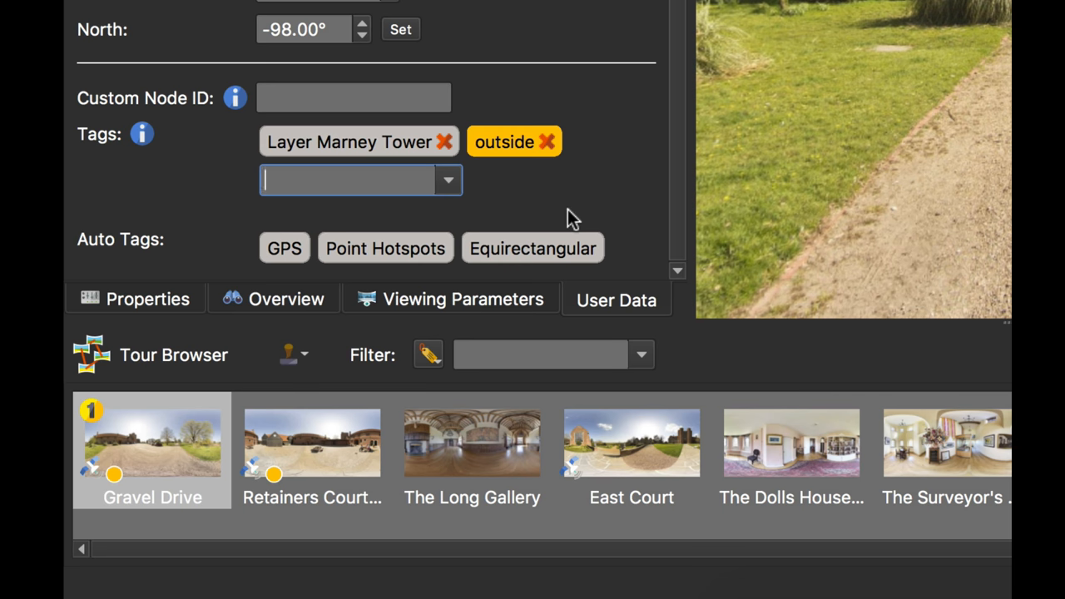
mouse_move(495, 146)
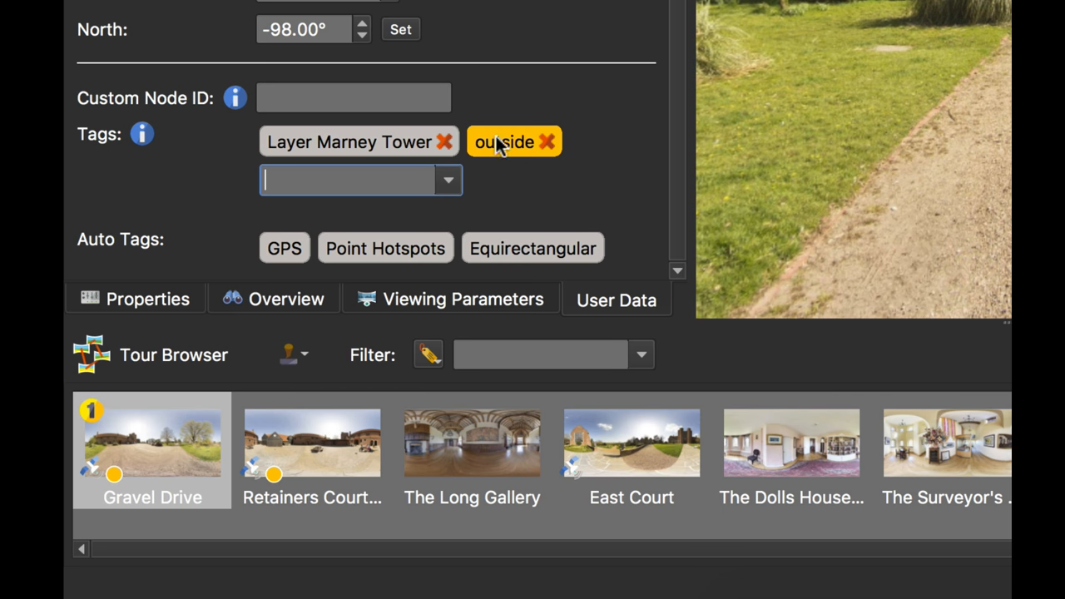
mouse_move(524, 162)
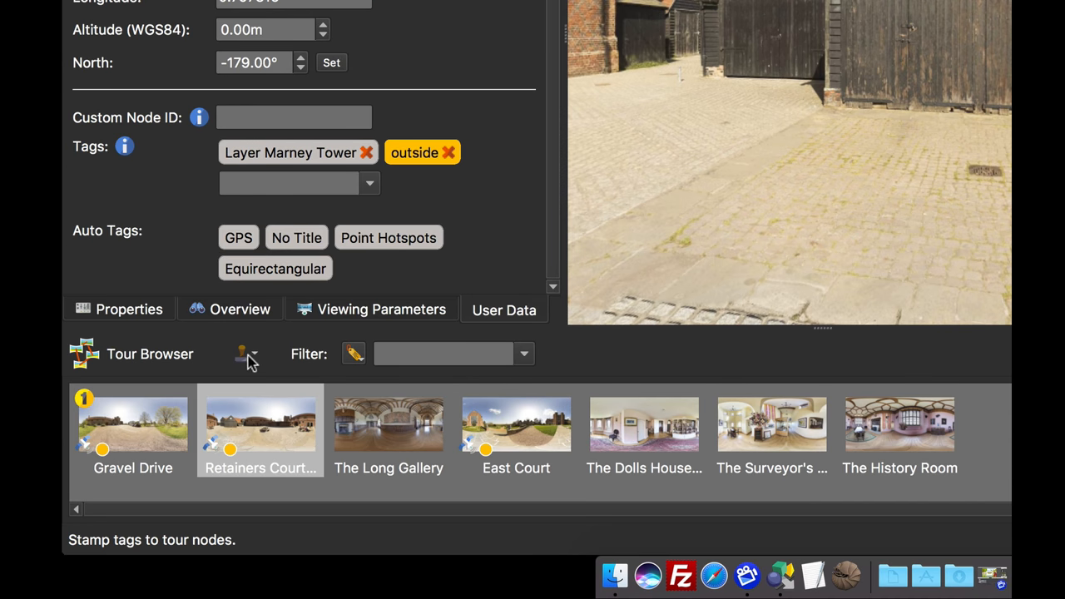
mouse_move(244, 347)
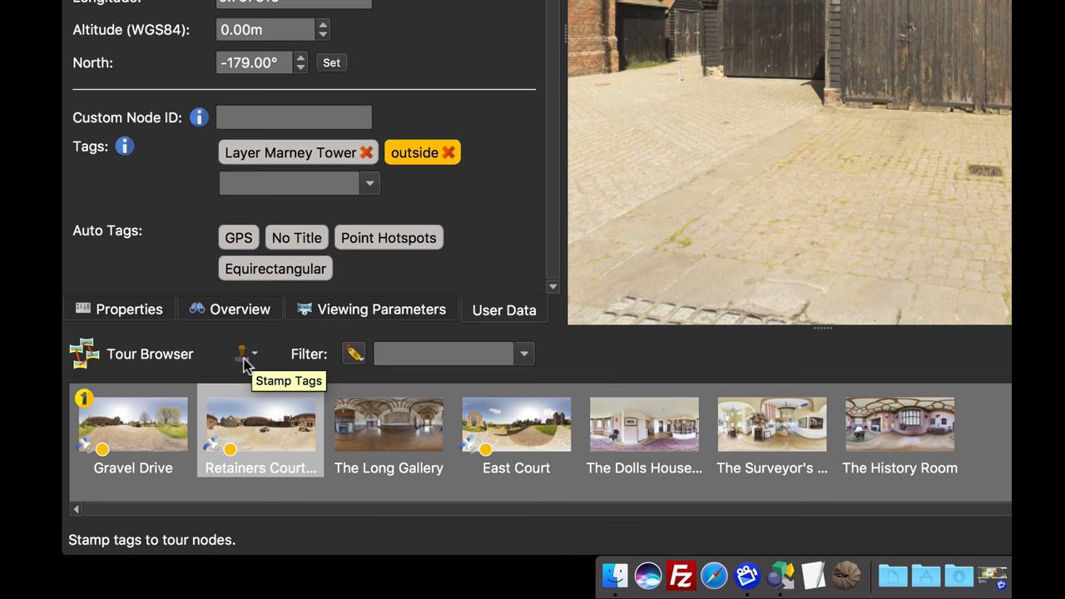
- Open the Stamp Tags list offering Layer Marney Tower, outside and a new tag
left_click(242, 353)
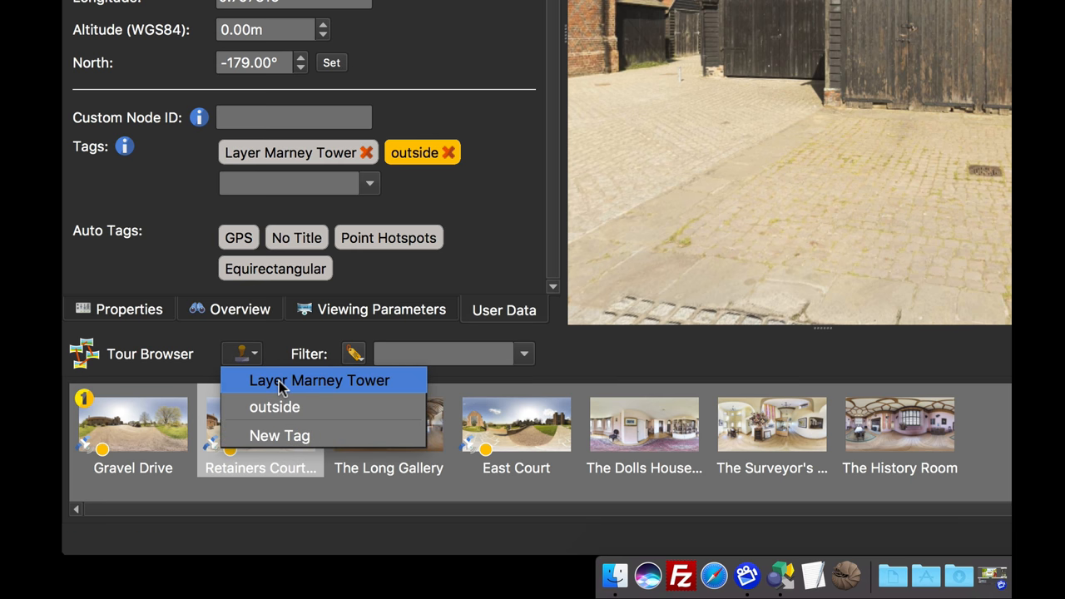
mouse_move(291, 407)
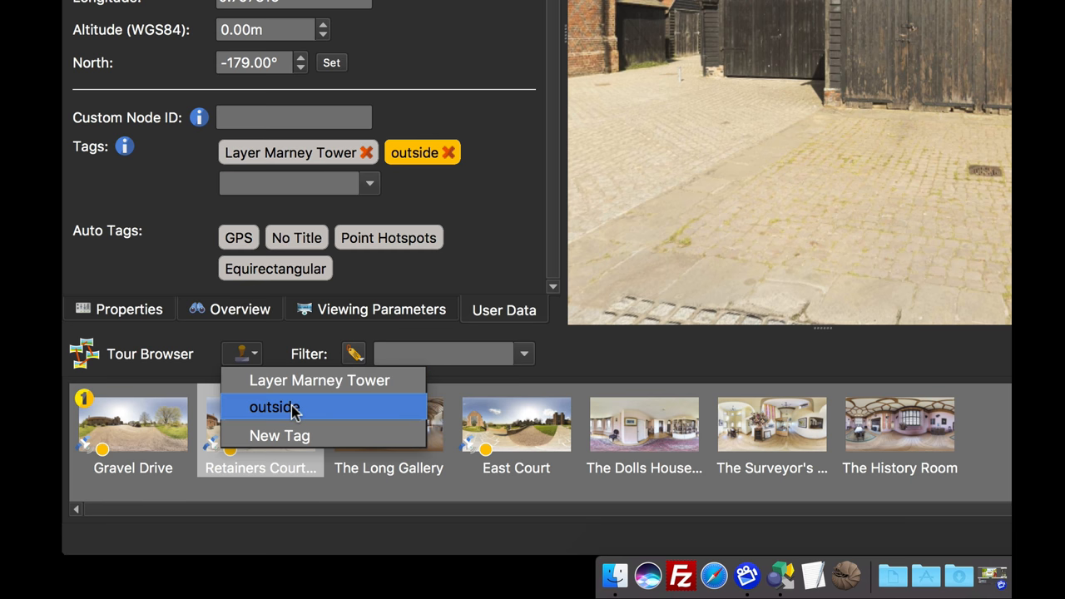
mouse_move(297, 414)
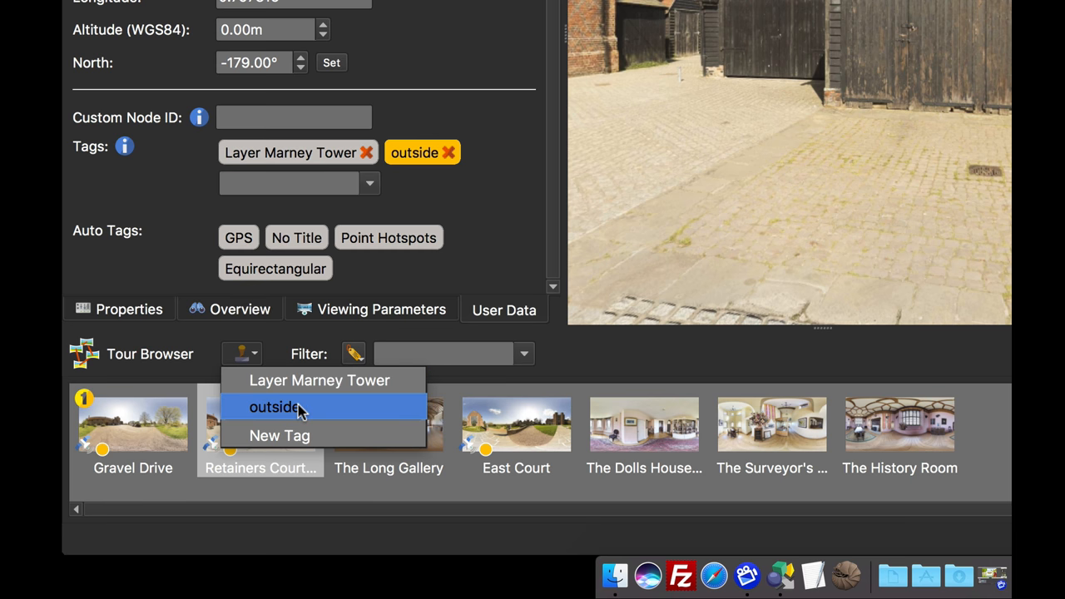
- Create a new tag named 'popup' from the Stamp Tags list
left_click(280, 435)
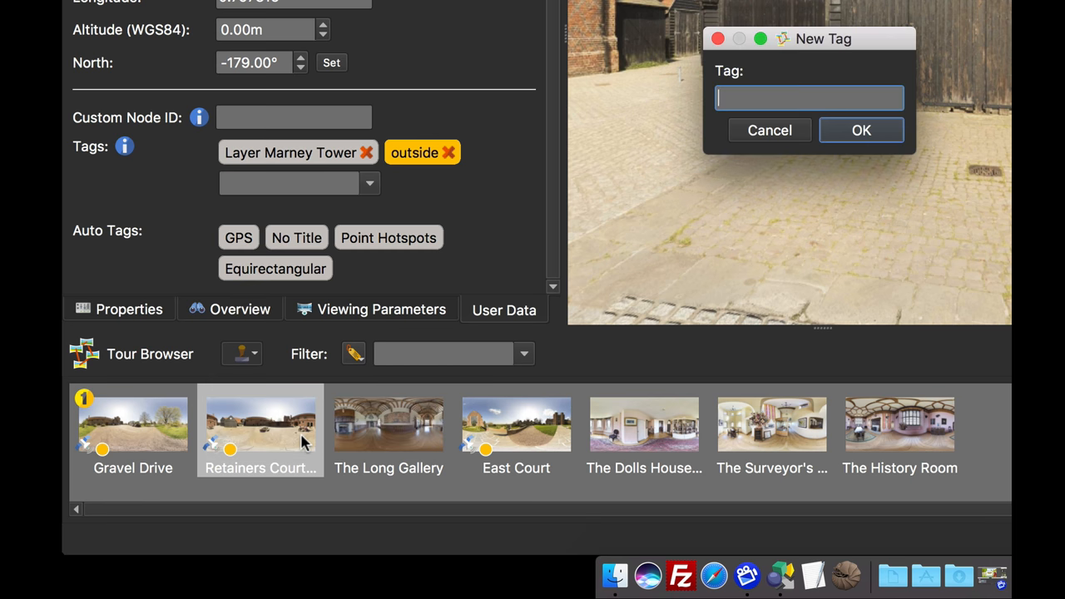
type("p")
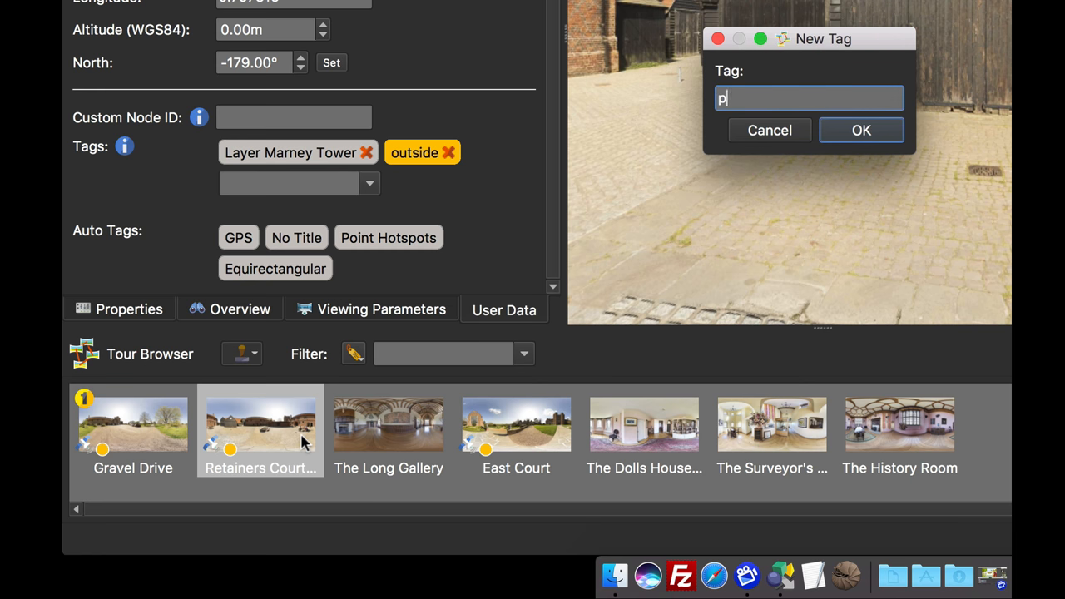
type("opup")
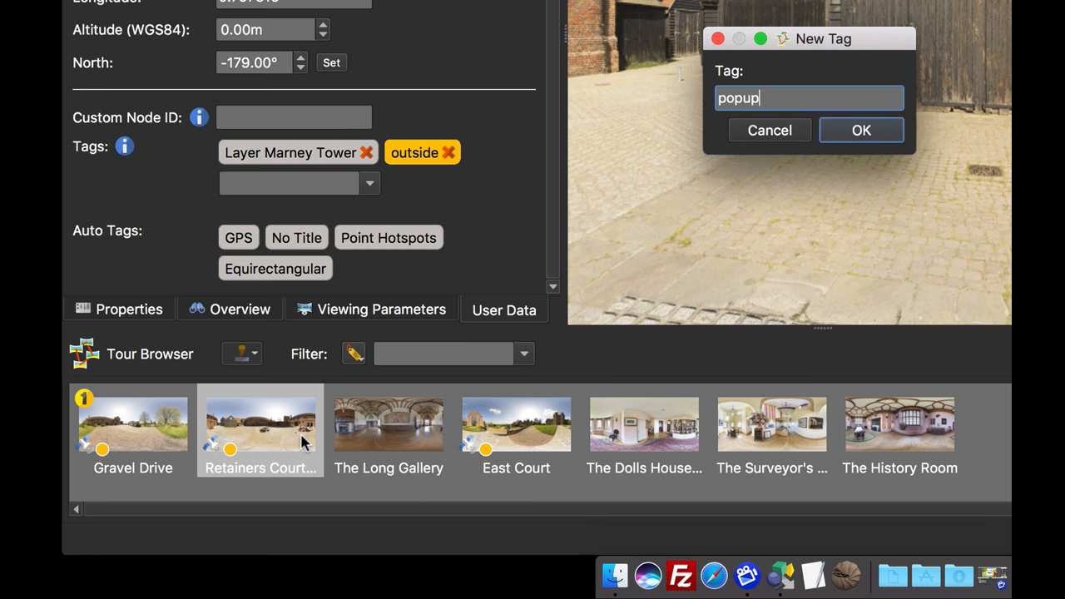
left_click(861, 130)
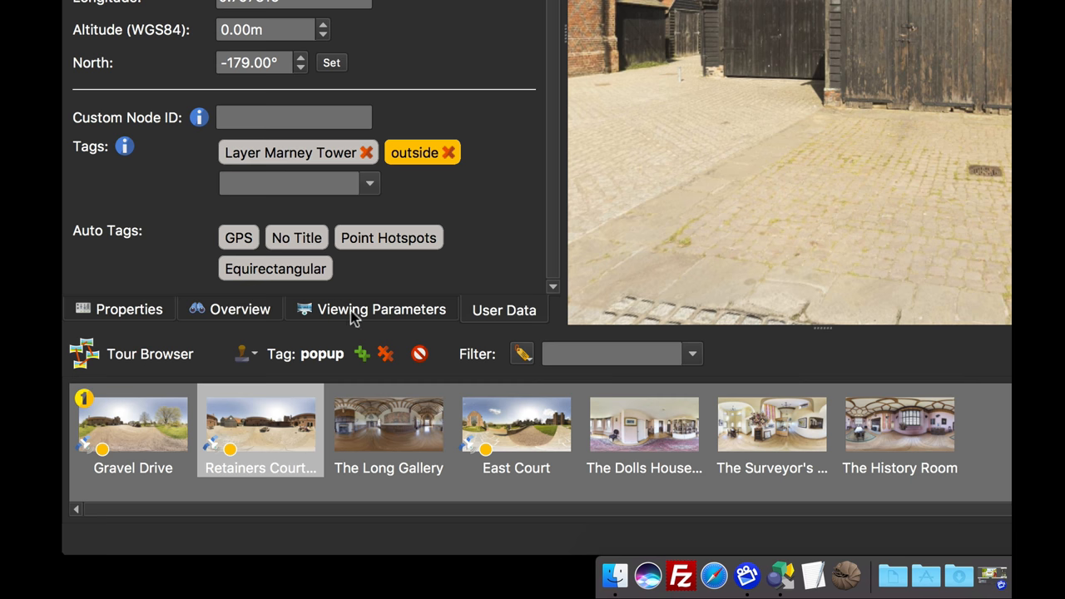
mouse_move(358, 300)
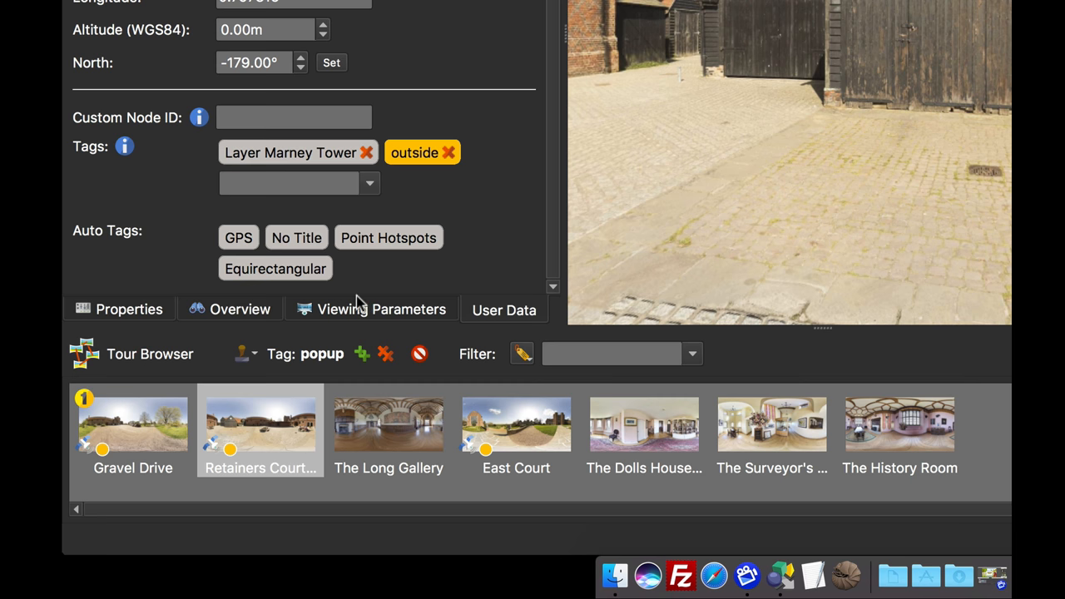
mouse_move(261, 424)
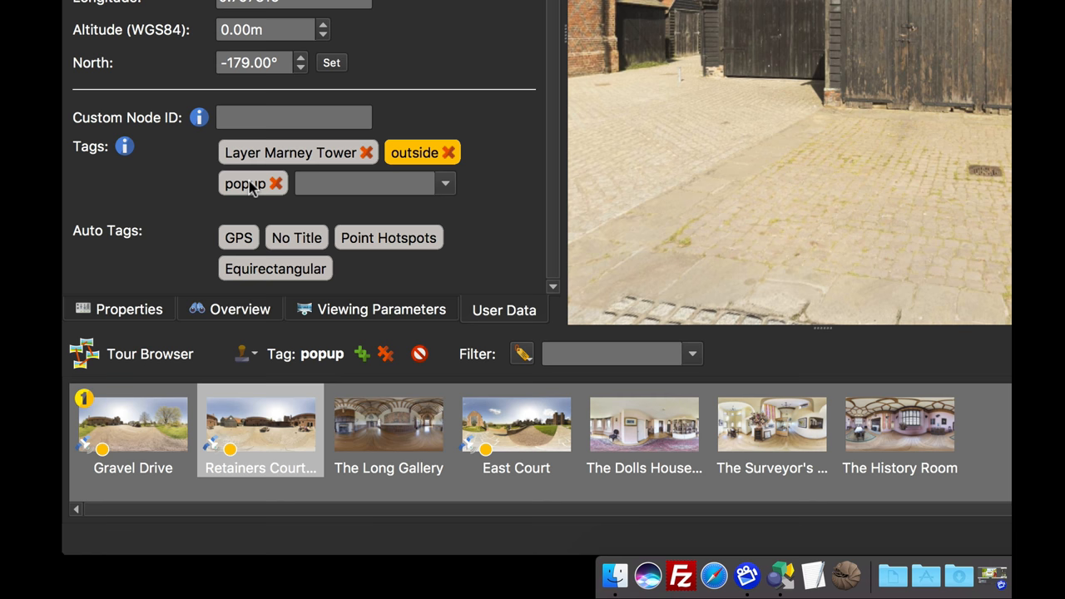
- Colour the popup tag light blue and stamp it onto East Court
right_click(244, 183)
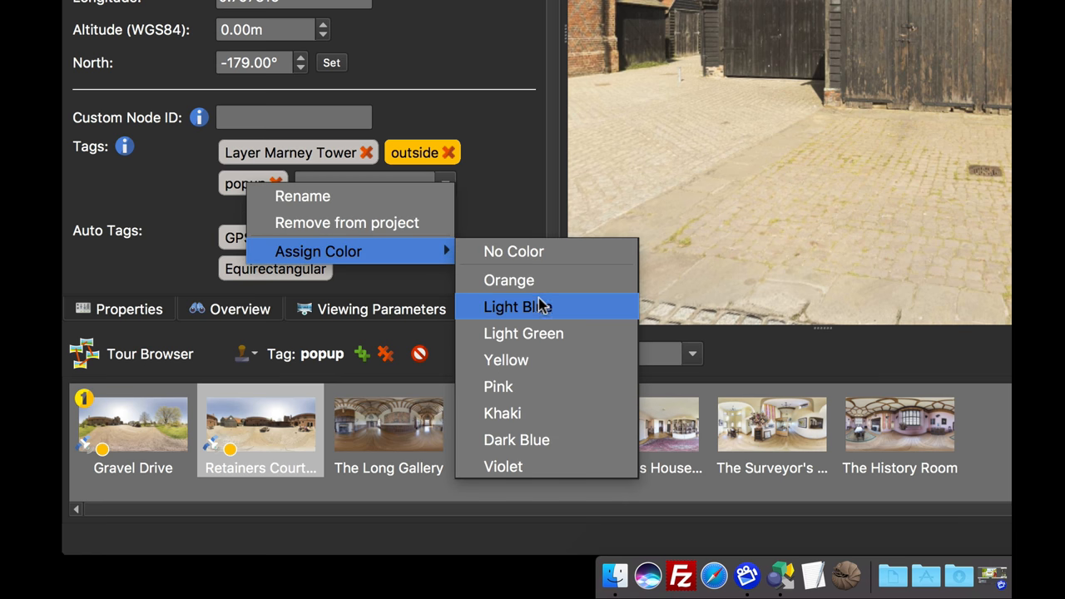
left_click(516, 306)
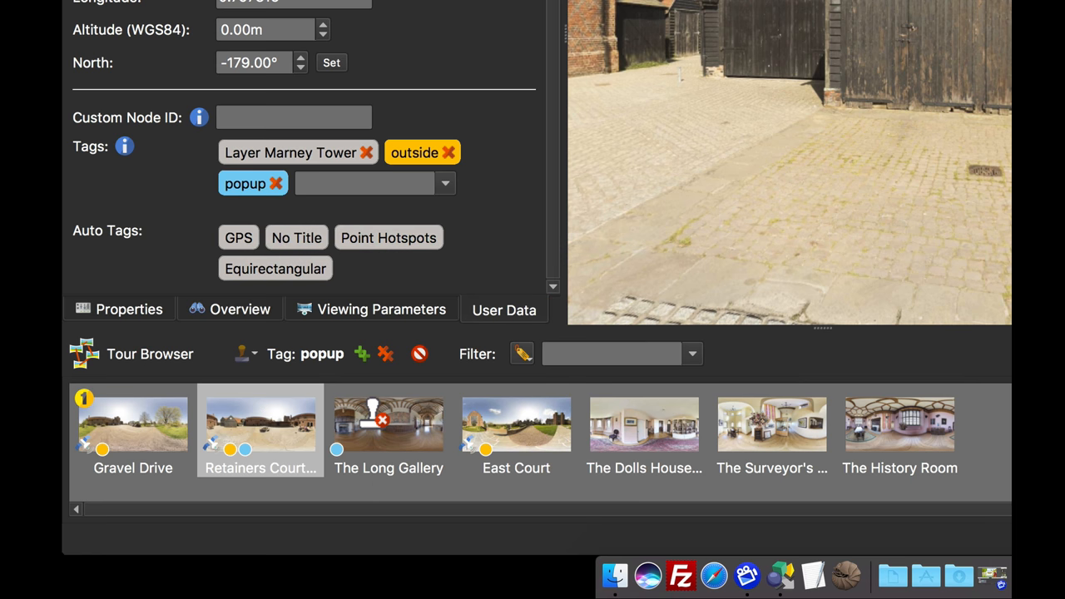
mouse_move(516, 424)
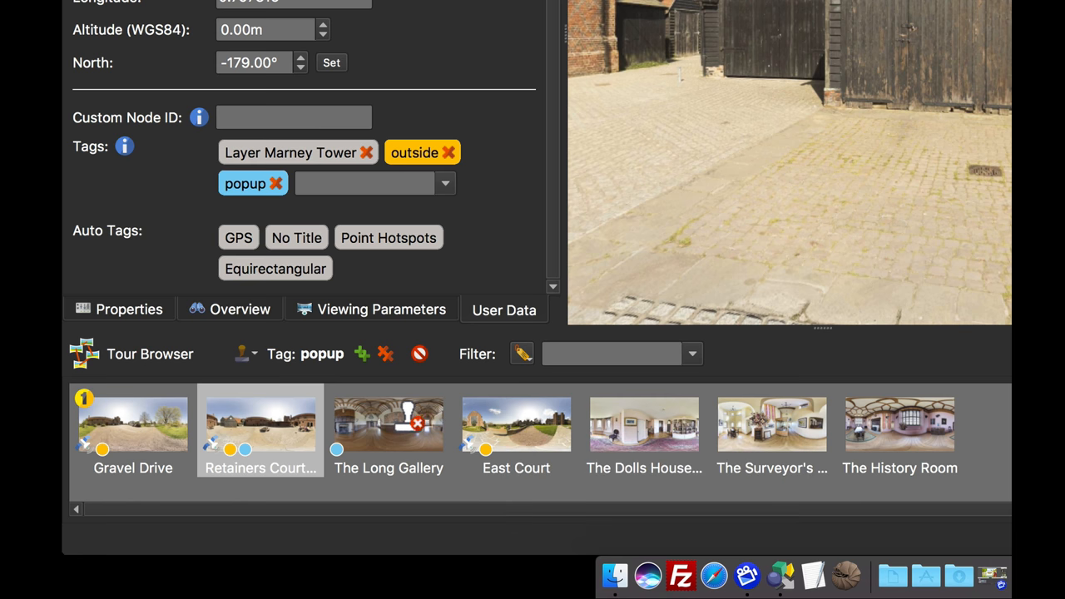
left_click(275, 183)
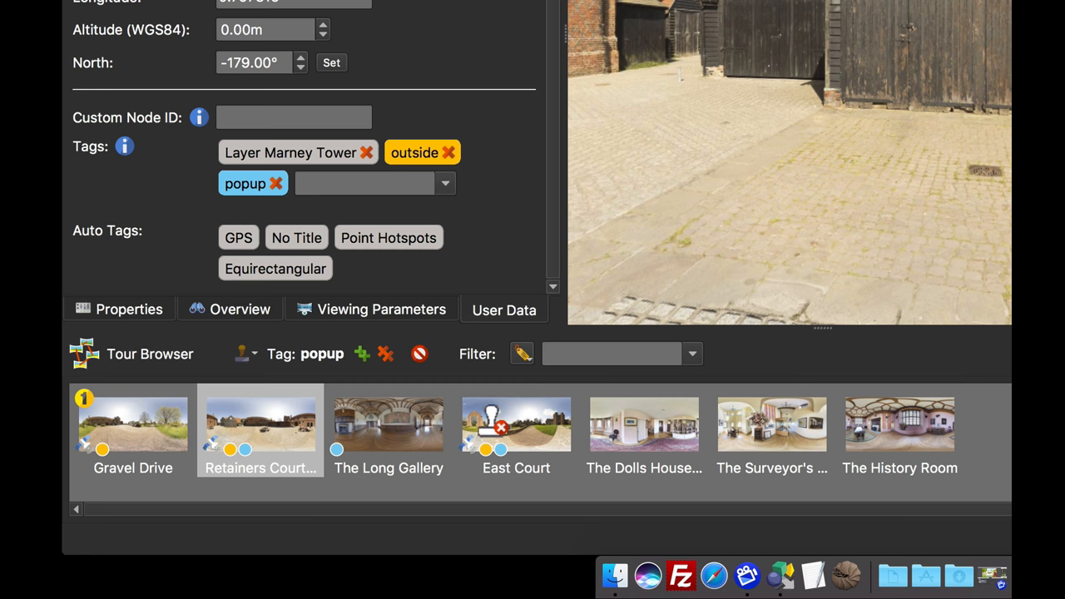
mouse_move(515, 425)
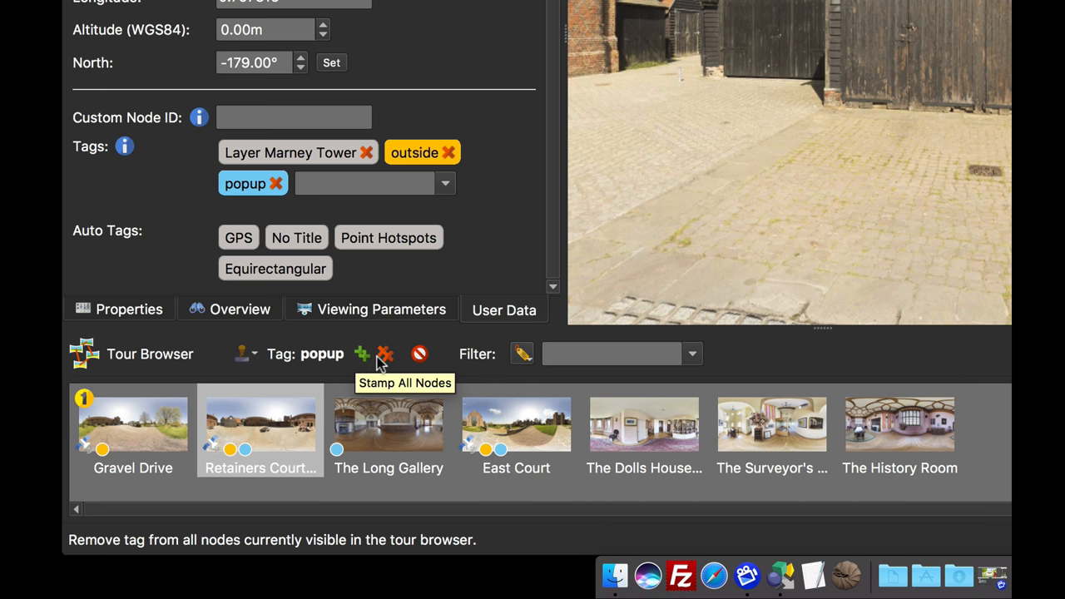
mouse_move(362, 354)
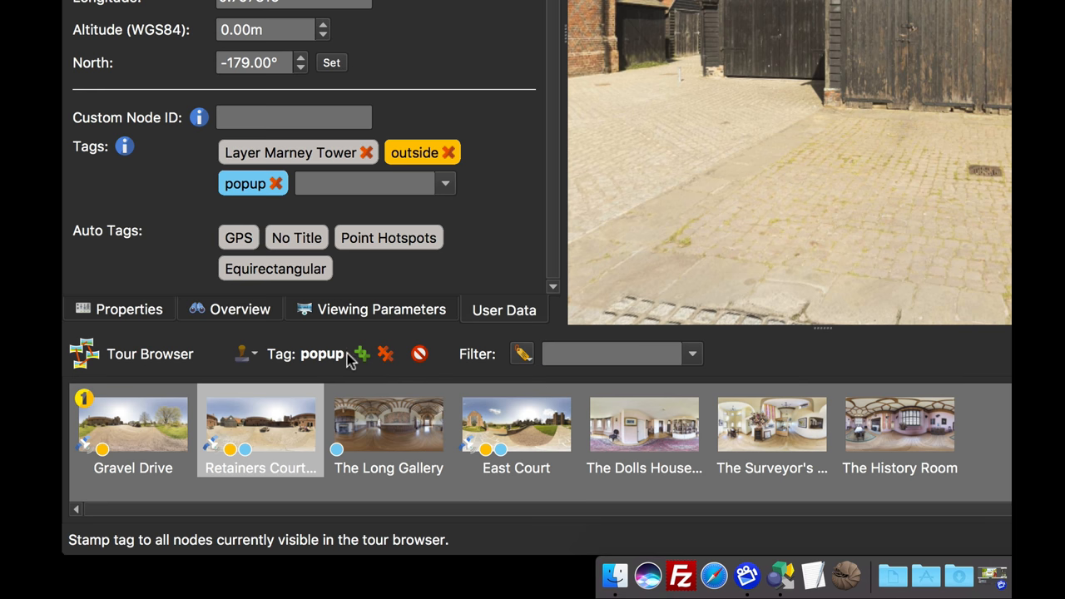
mouse_move(361, 353)
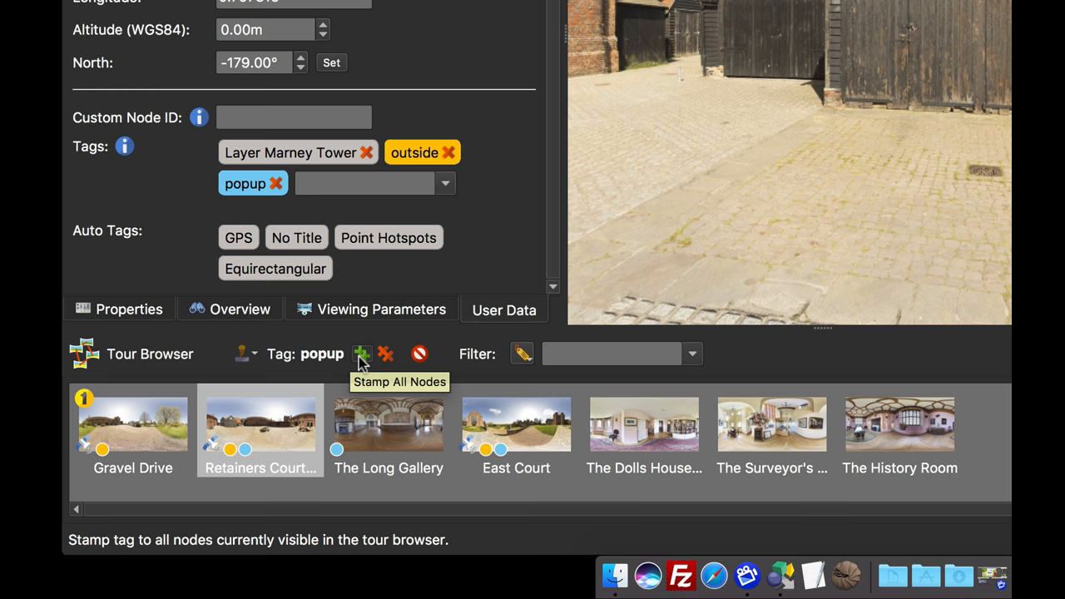
- Stamp popup onto every visible node, then remove it from all of them again
left_click(361, 354)
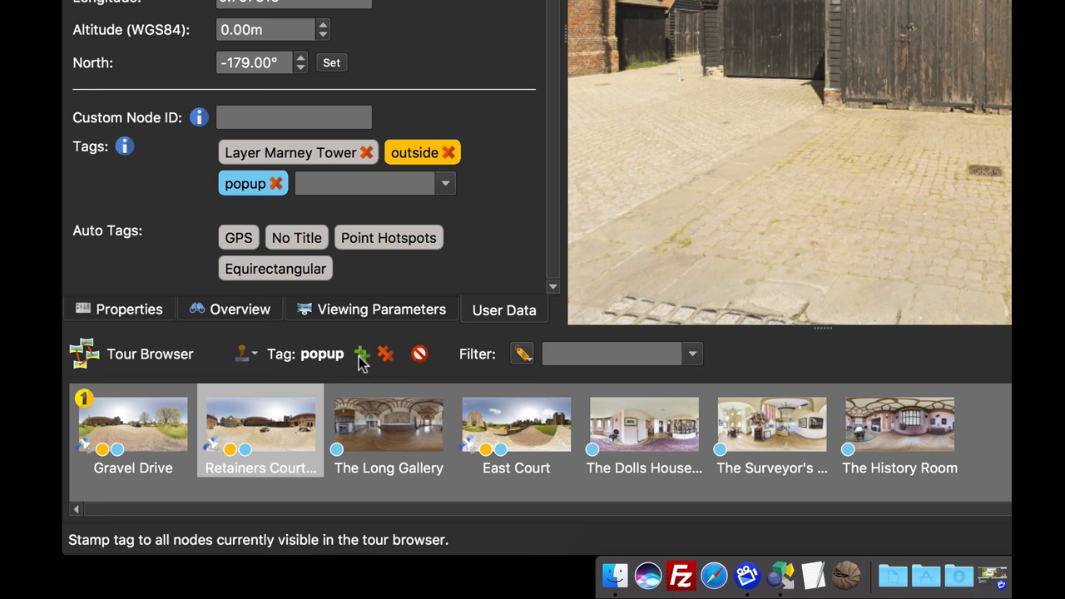
mouse_move(385, 353)
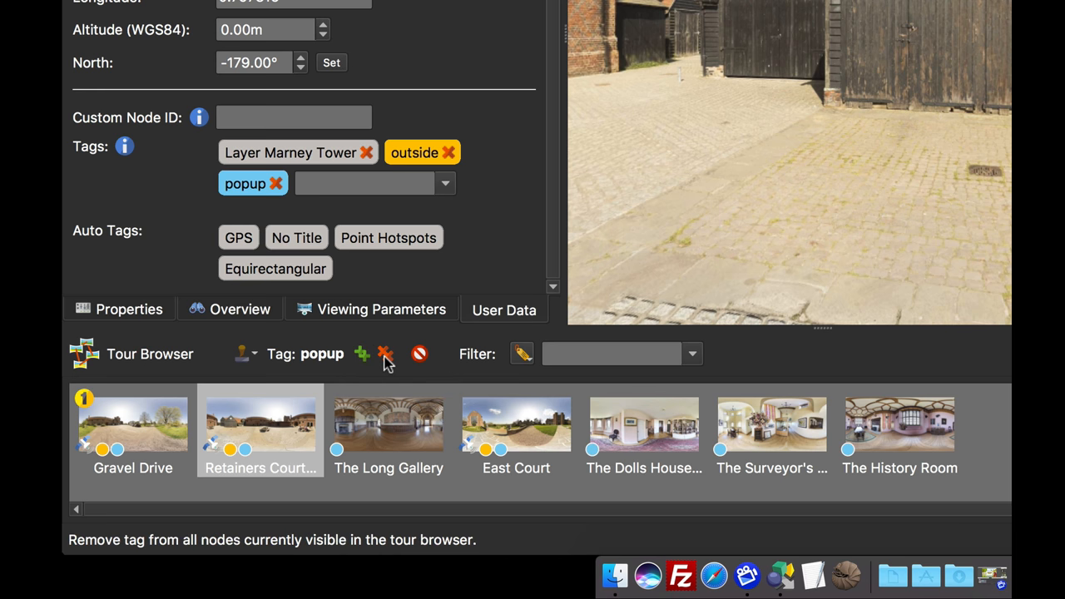
mouse_move(385, 354)
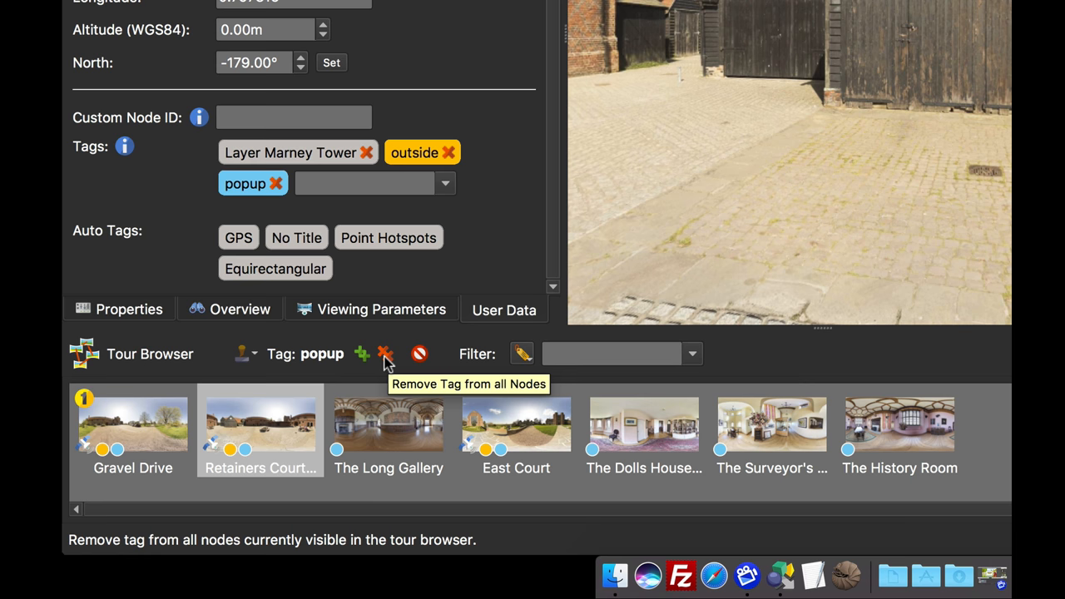
left_click(384, 354)
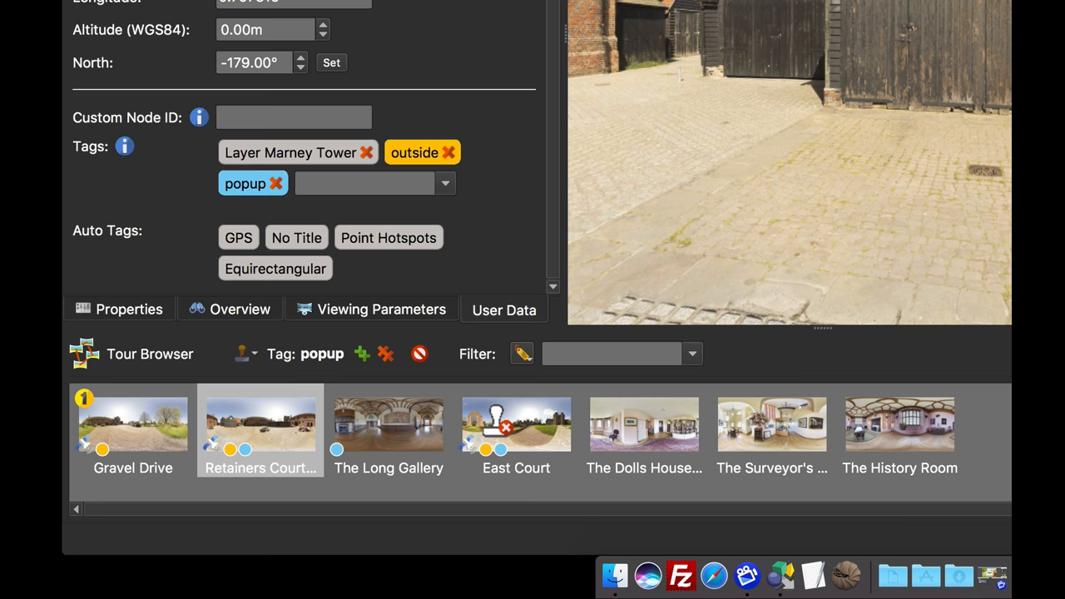
mouse_move(516, 424)
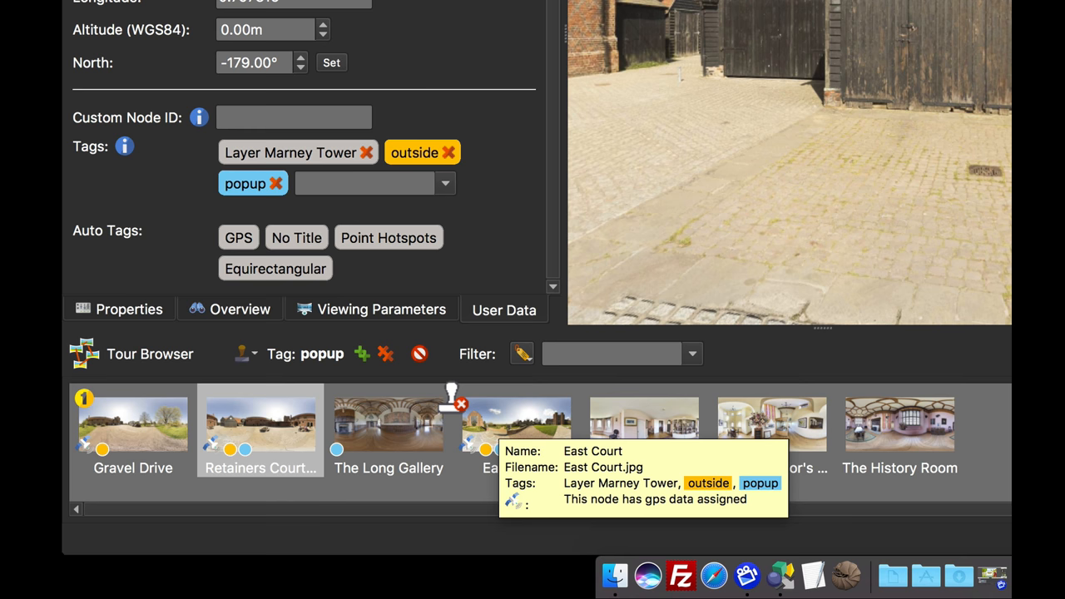
mouse_move(394, 344)
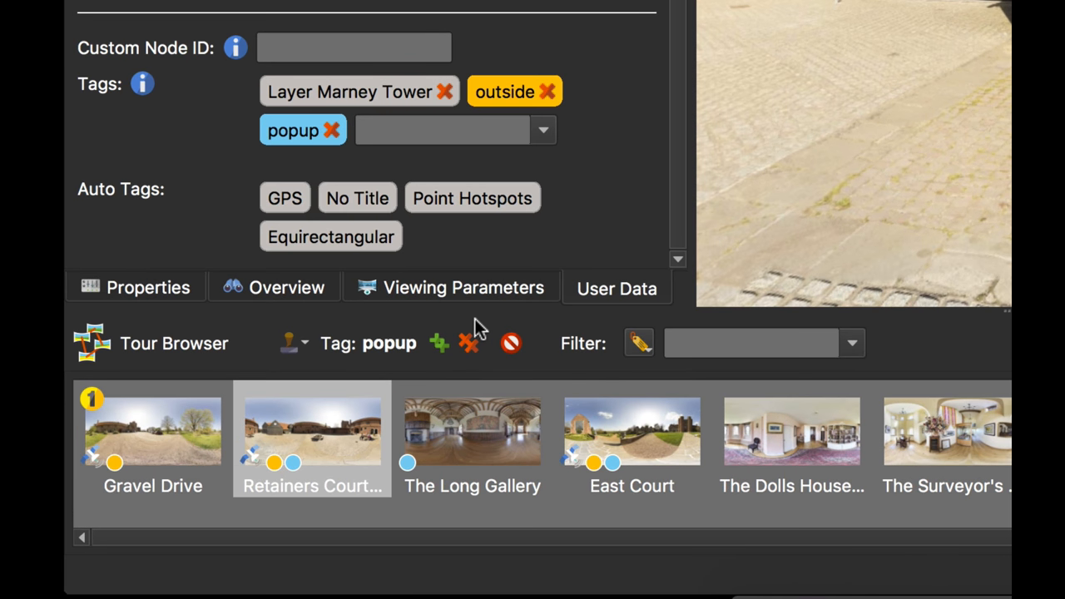
mouse_move(511, 343)
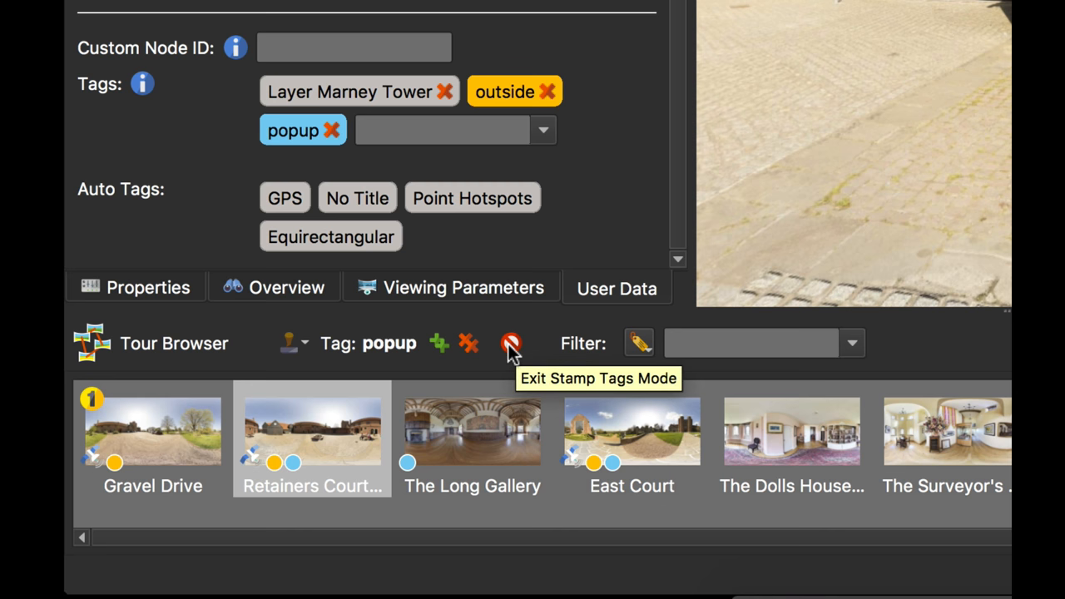
- Exit Stamp Tags mode in the Tour Browser
left_click(510, 343)
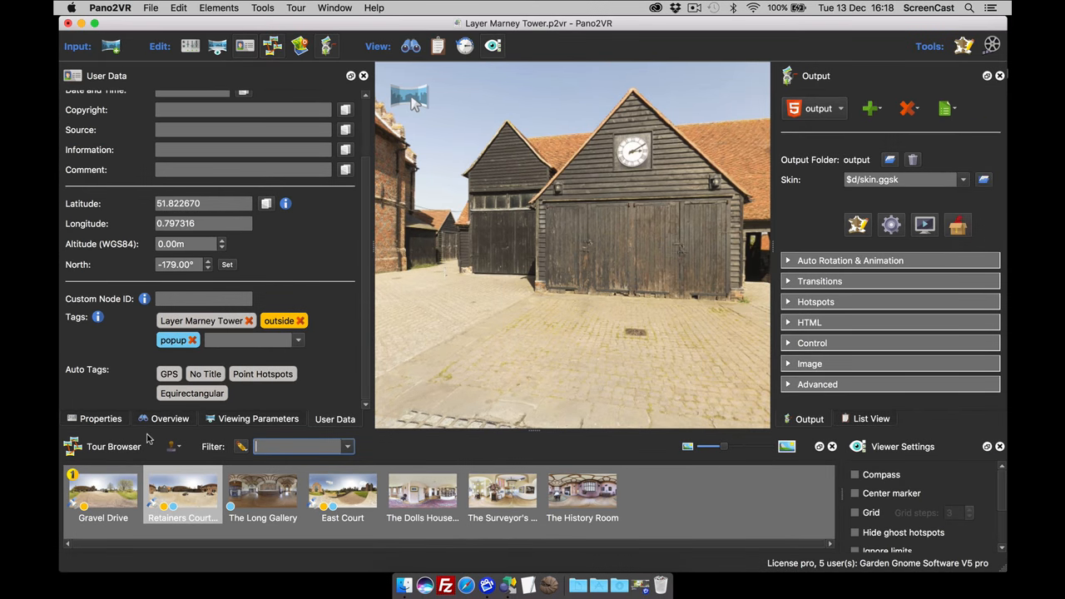
mouse_move(364, 342)
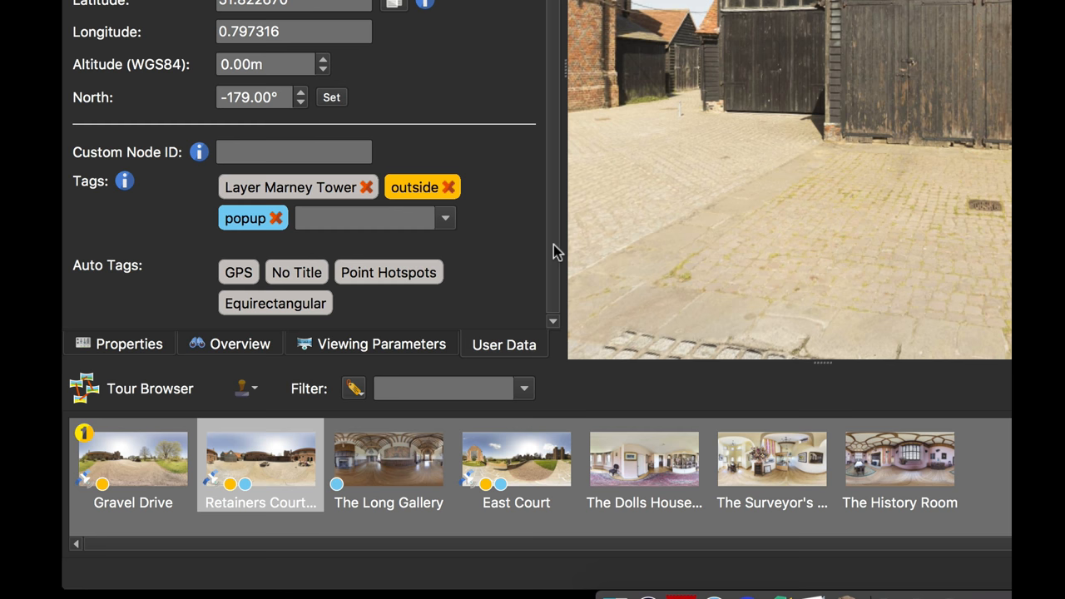
mouse_move(200, 277)
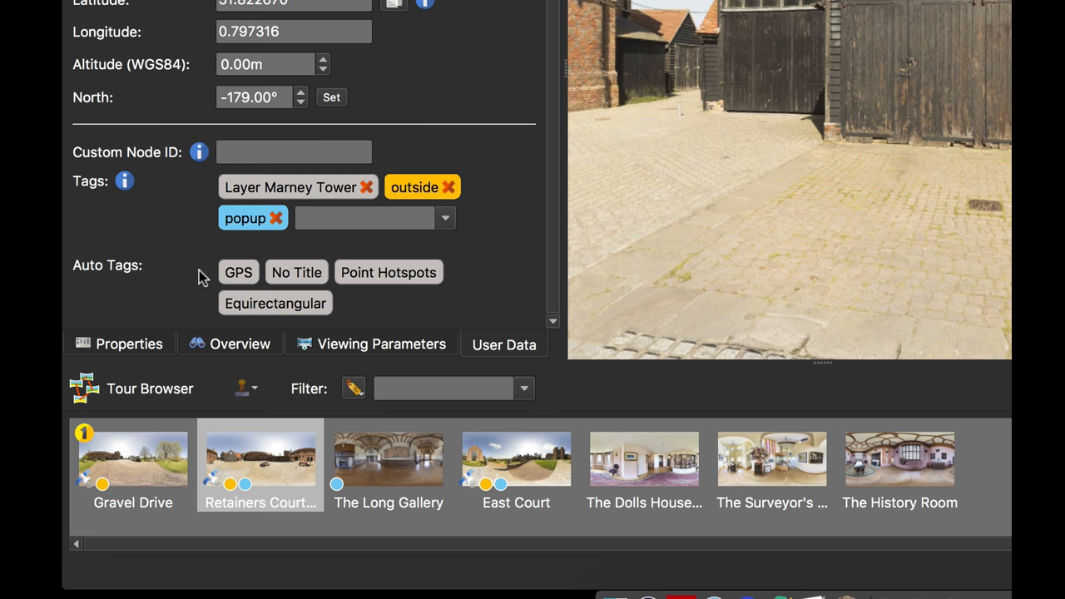
mouse_move(260, 315)
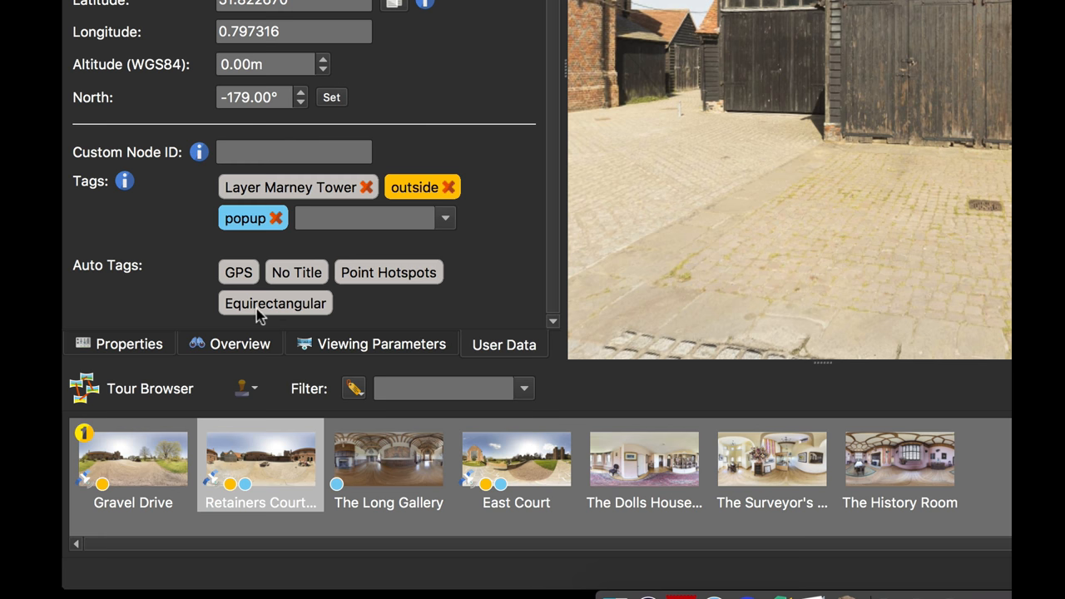
mouse_move(266, 309)
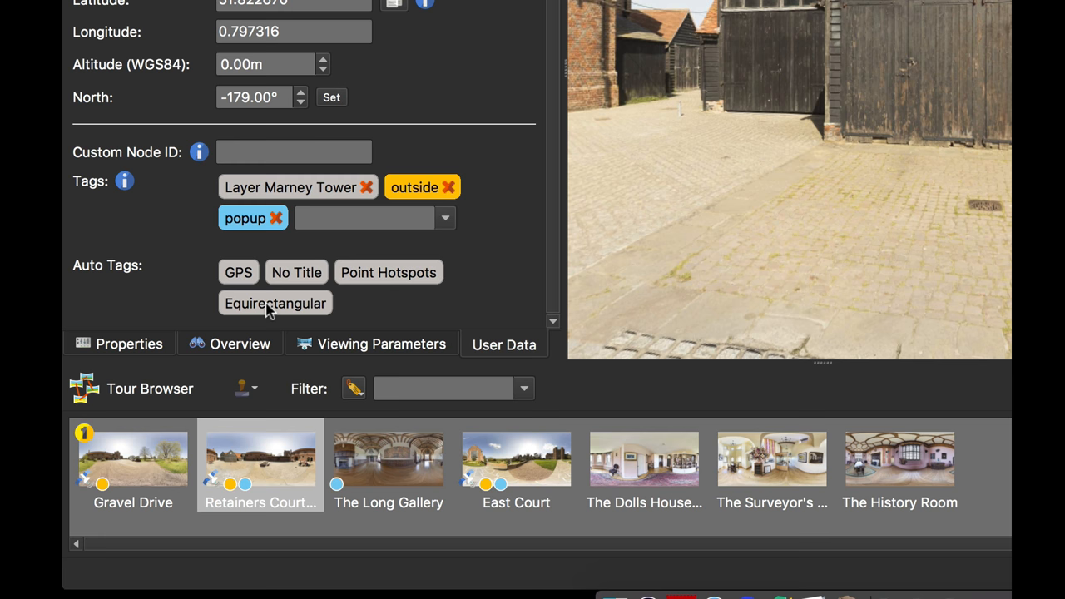
mouse_move(376, 314)
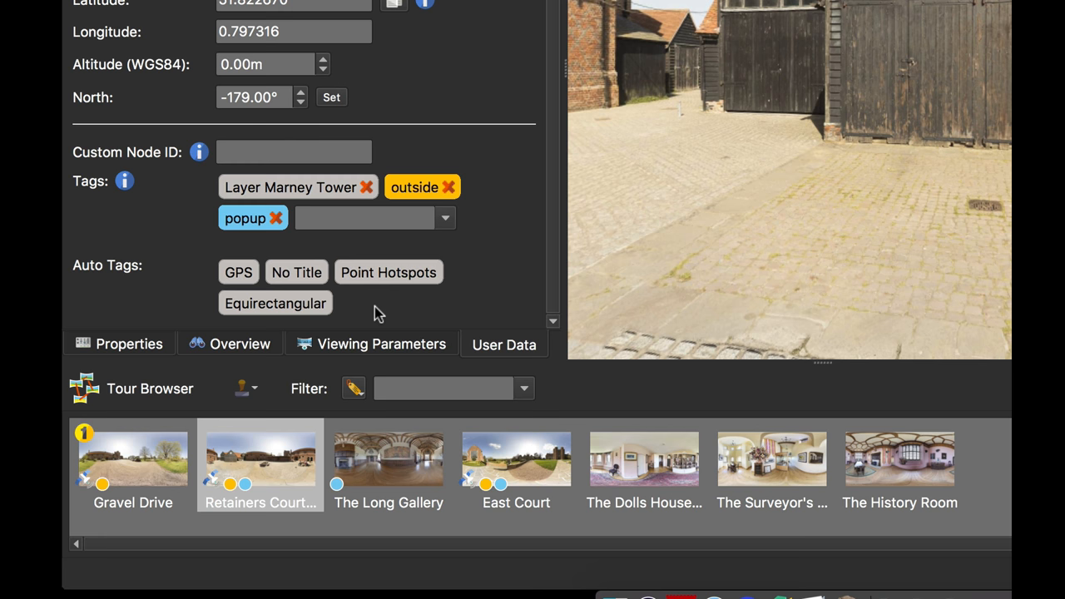
- Compare tags on Gravel Drive, Retainers Courtyard and The Long Gallery, ending on Gravel Drive
left_click(133, 459)
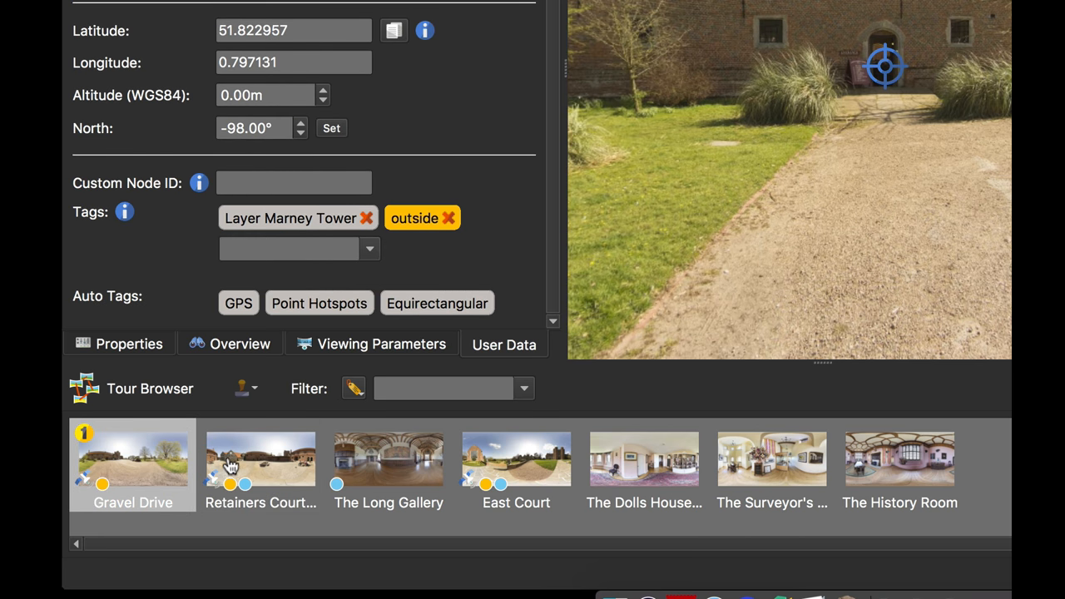
left_click(261, 459)
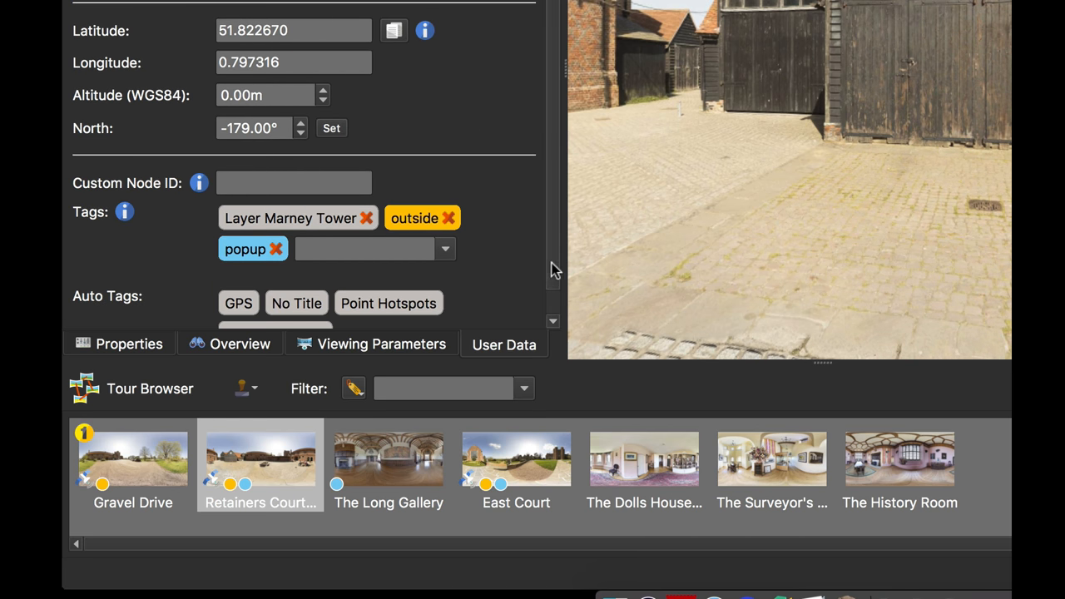
left_click(387, 459)
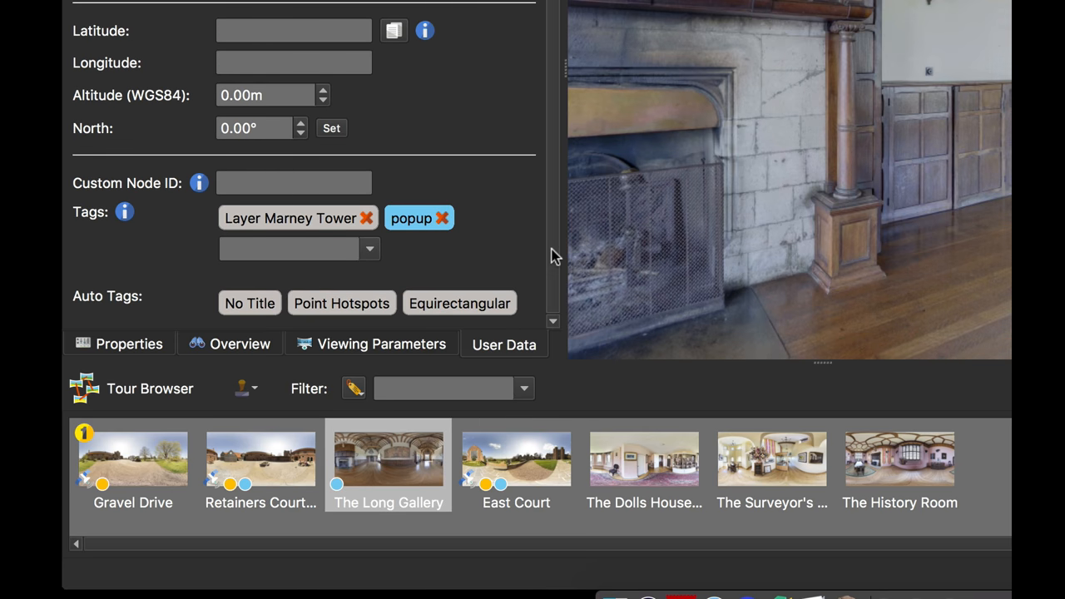
mouse_move(278, 416)
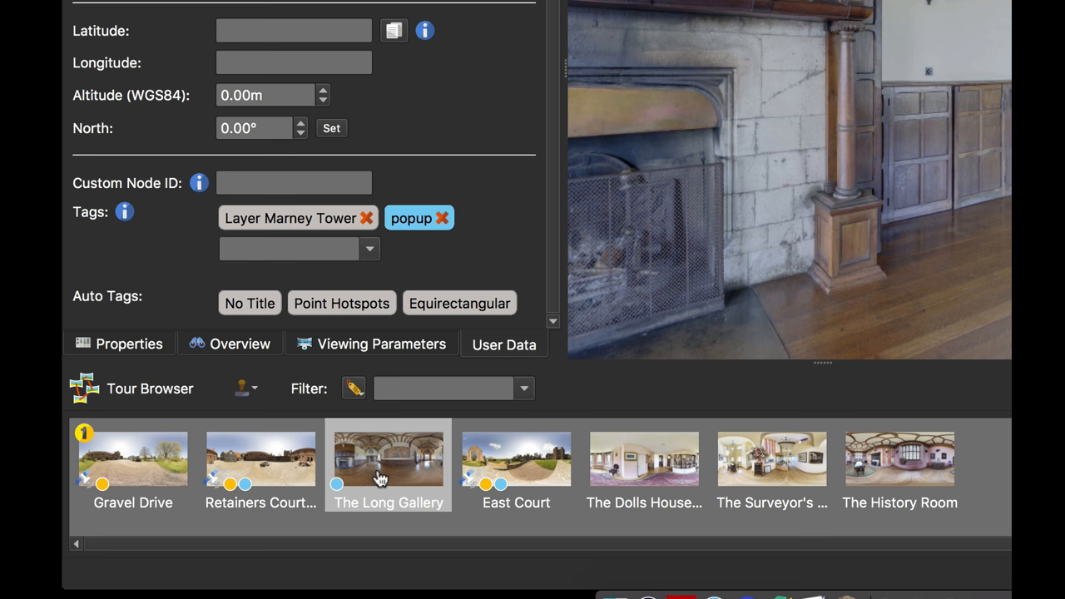
left_click(260, 458)
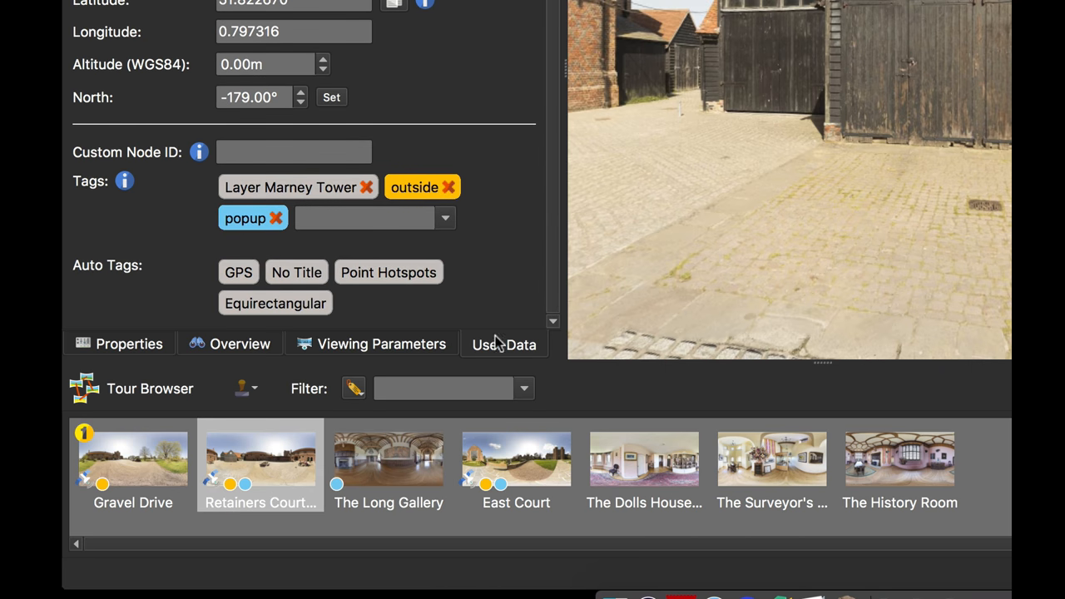
left_click(132, 459)
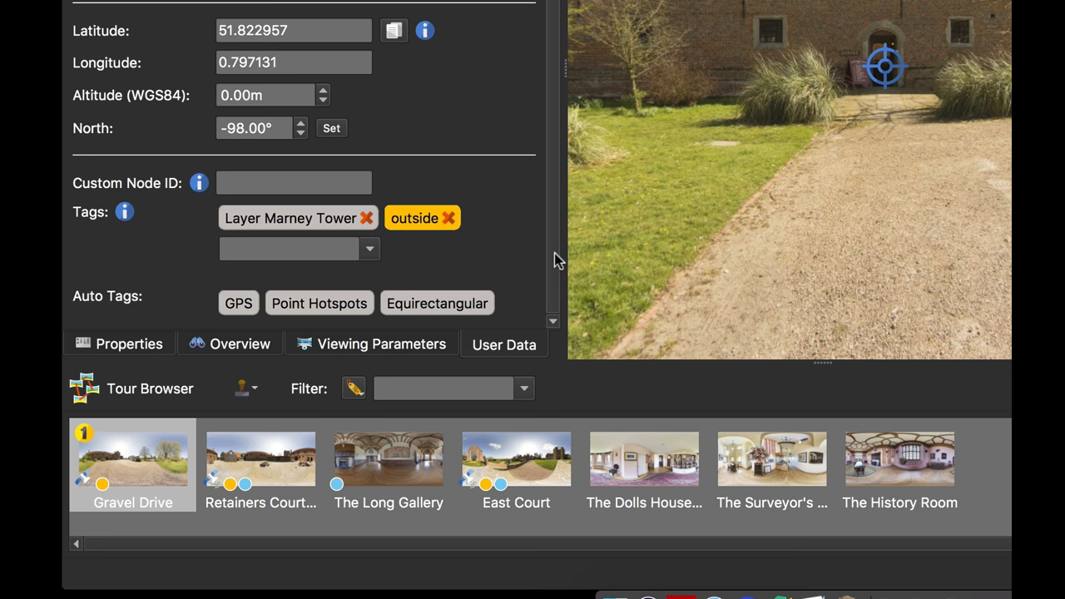
mouse_move(399, 283)
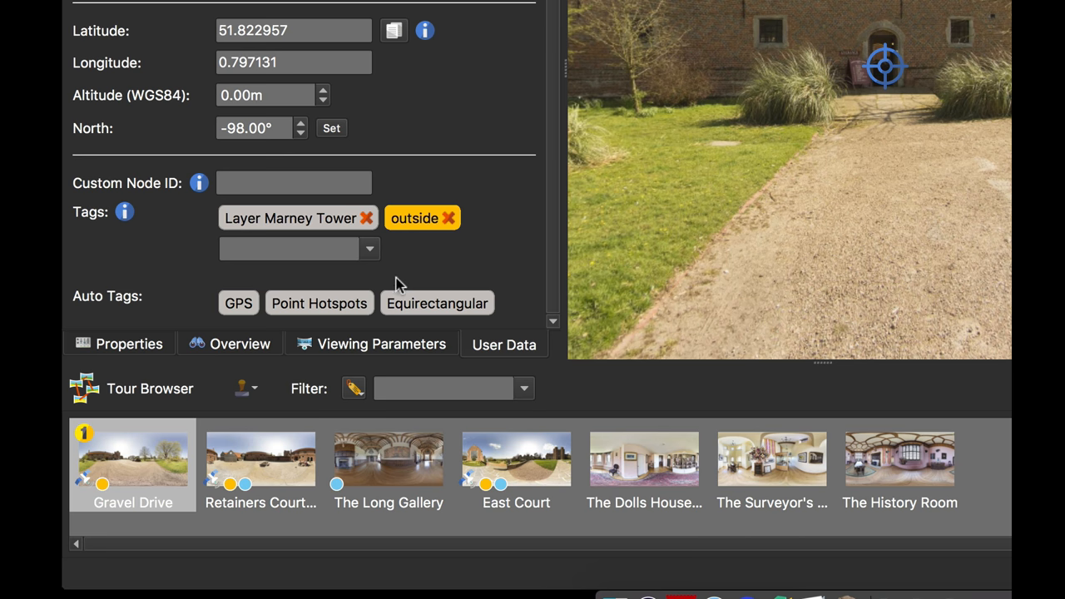
mouse_move(348, 279)
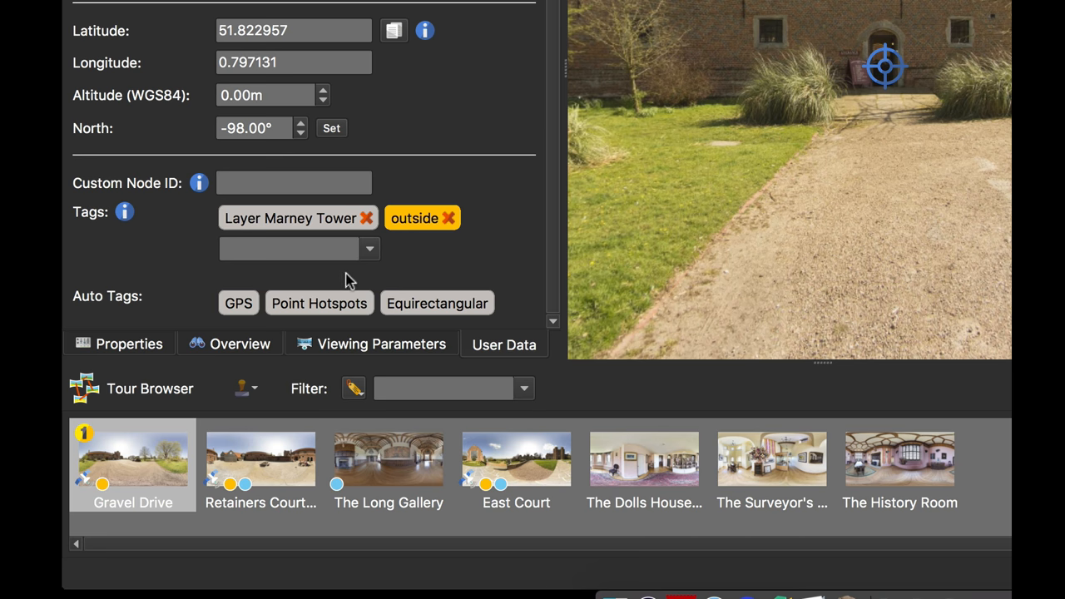
mouse_move(239, 303)
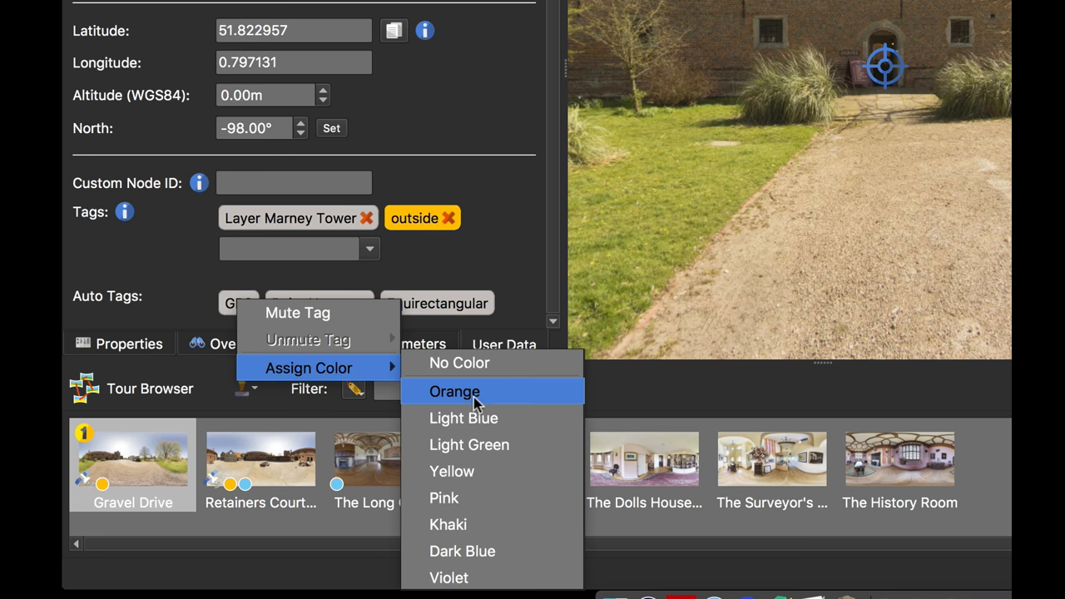
mouse_move(487, 577)
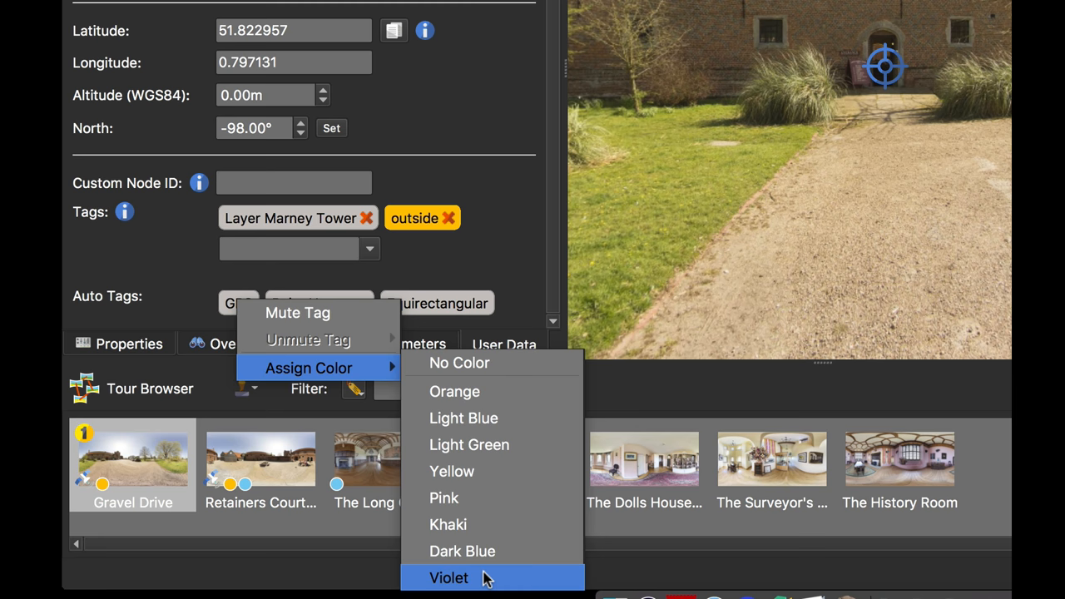
- Assign the colour Violet to the GPS auto tag
left_click(448, 577)
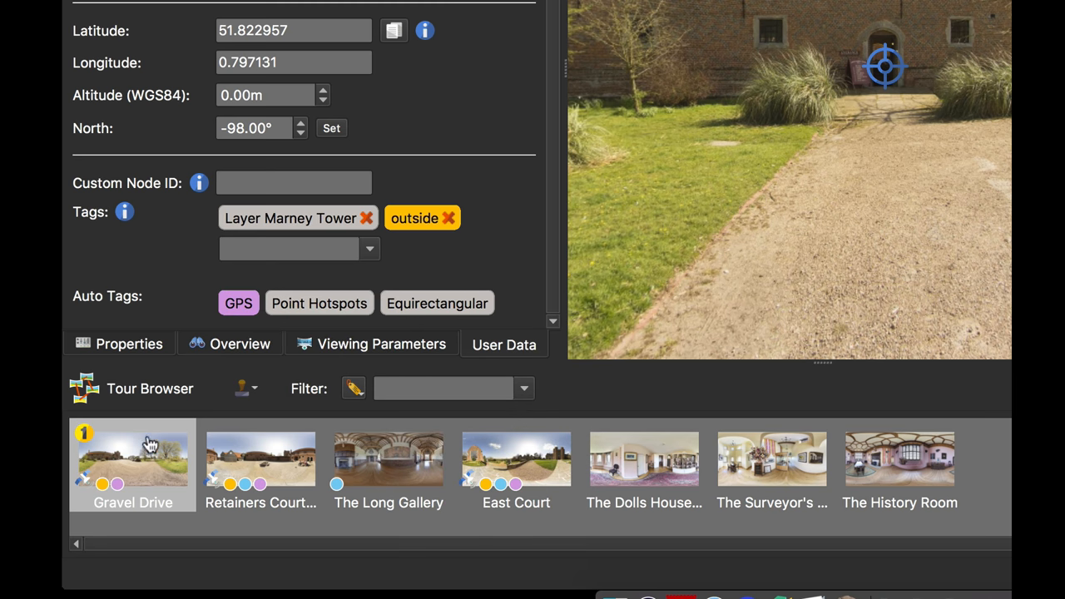
mouse_move(497, 499)
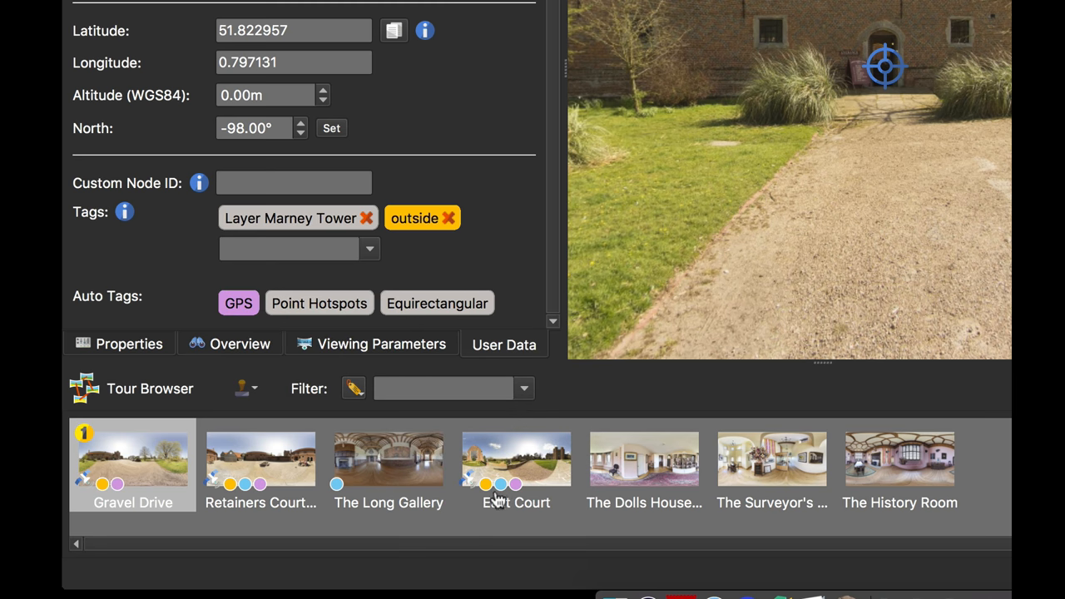
mouse_move(511, 241)
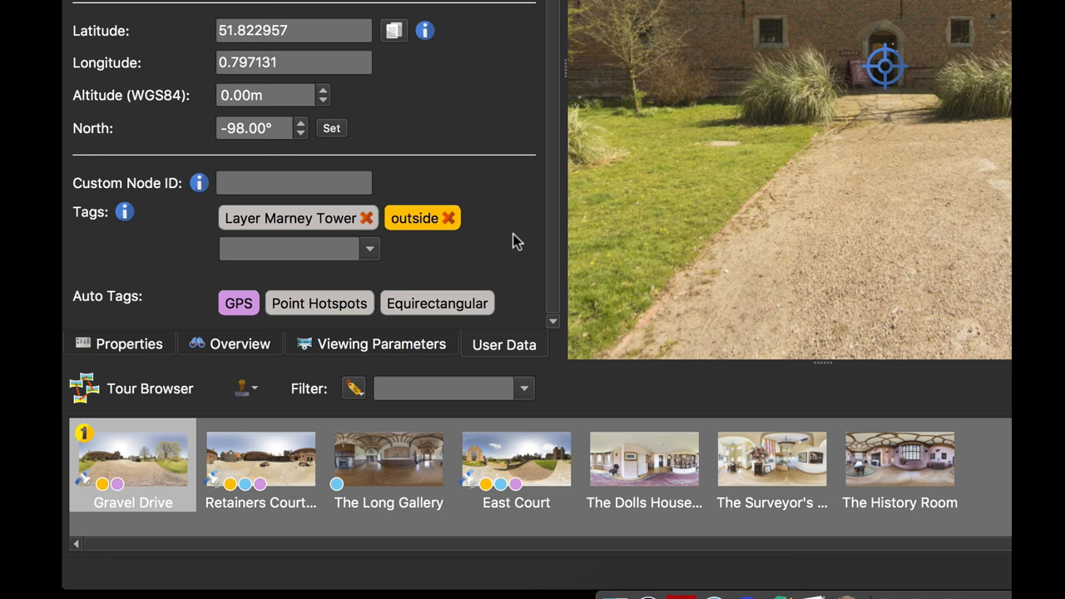
mouse_move(563, 226)
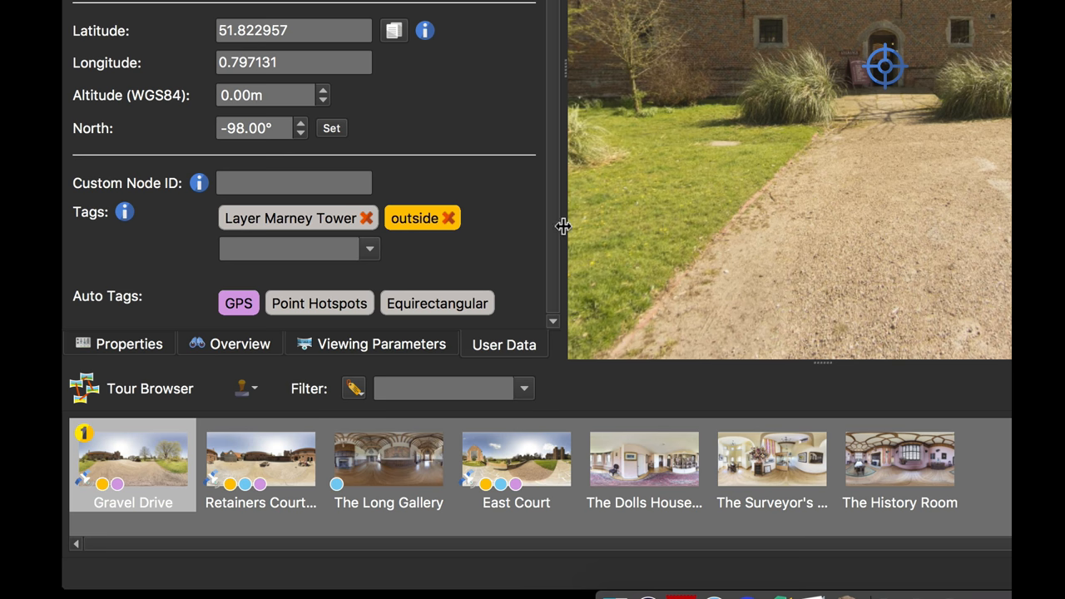
mouse_move(556, 261)
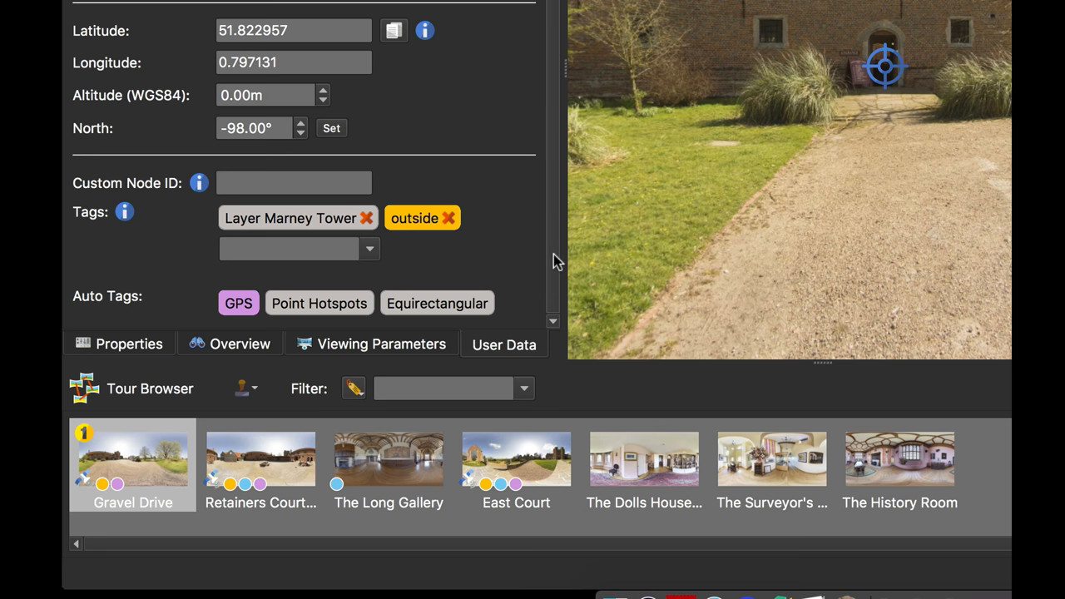
mouse_move(415, 274)
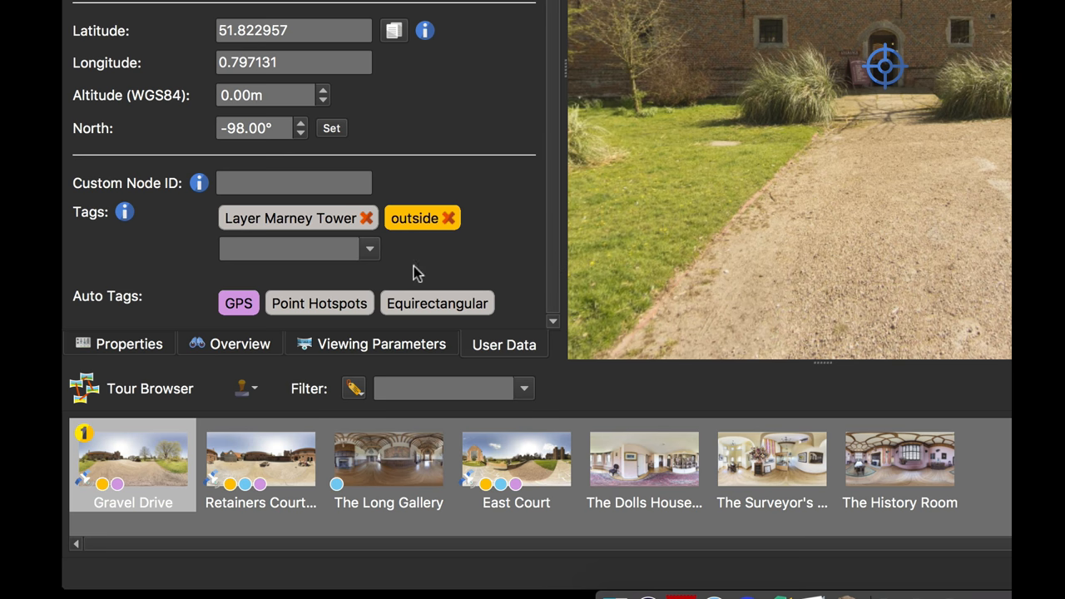
mouse_move(472, 281)
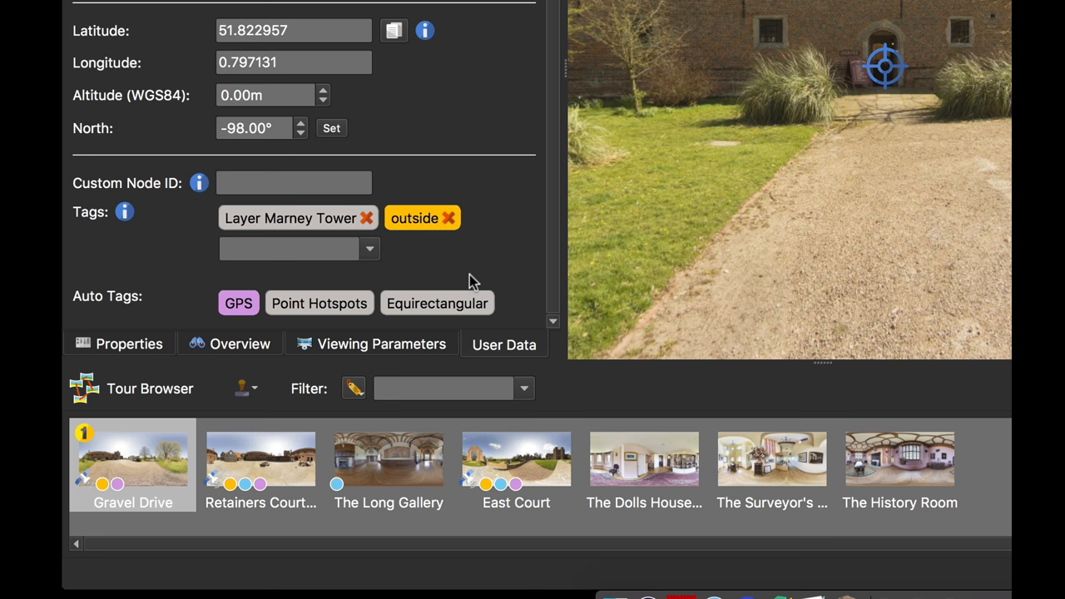
mouse_move(547, 267)
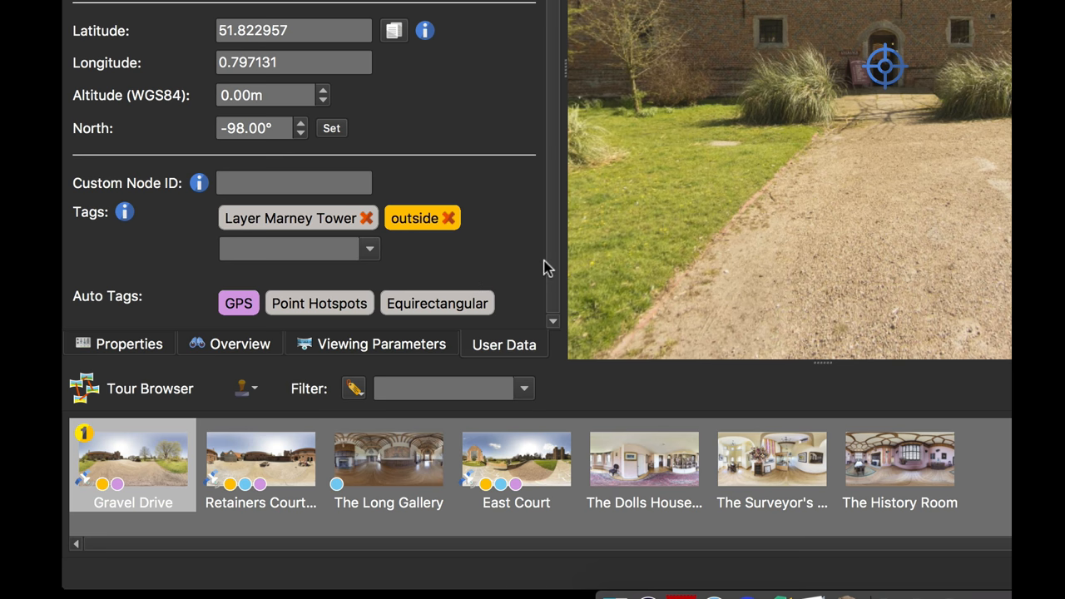
mouse_move(520, 268)
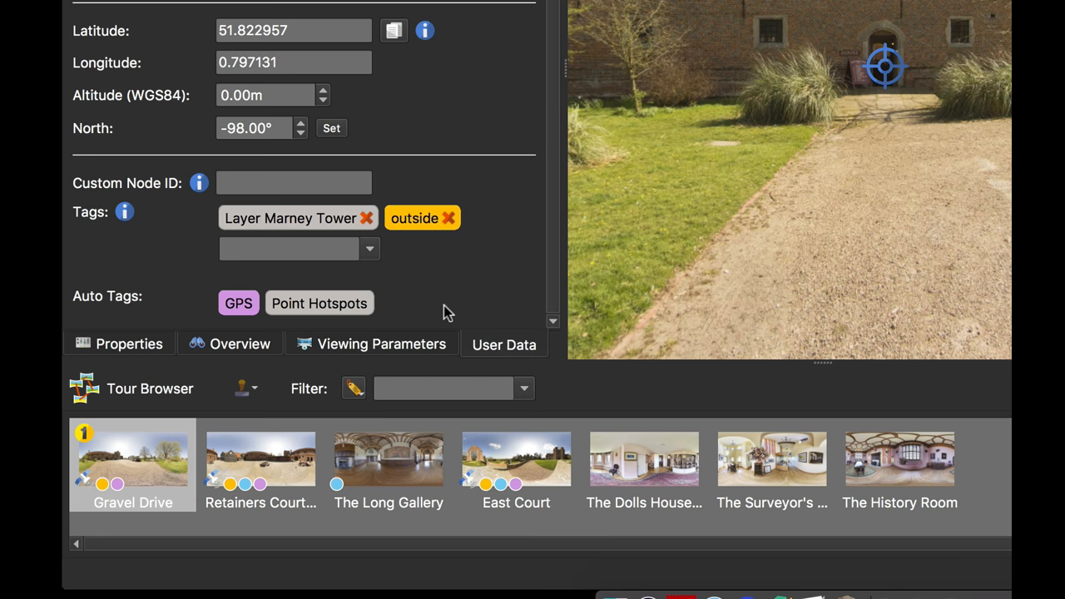
mouse_move(333, 314)
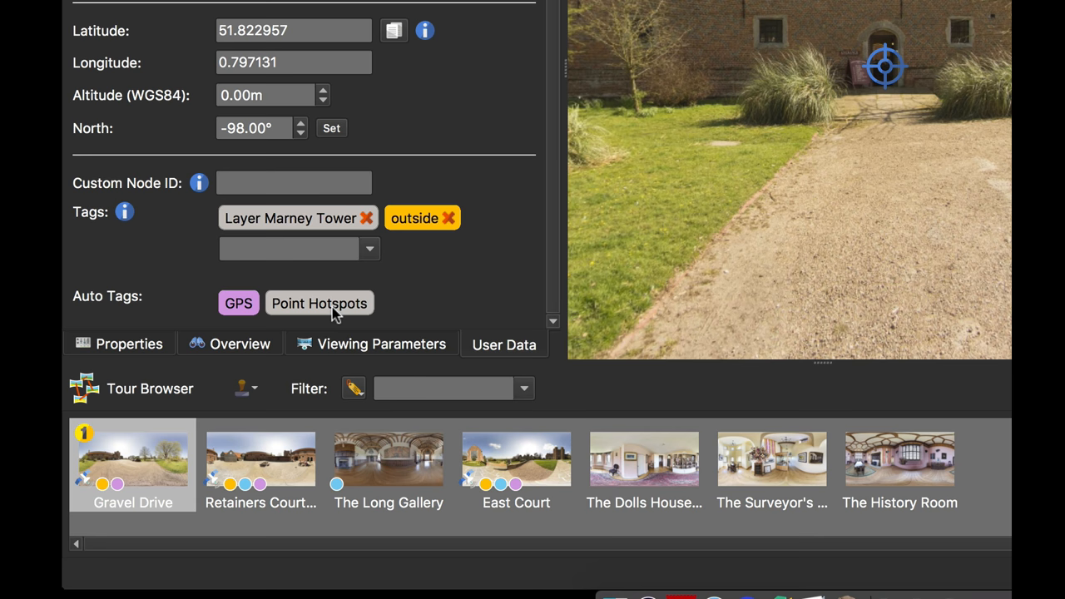